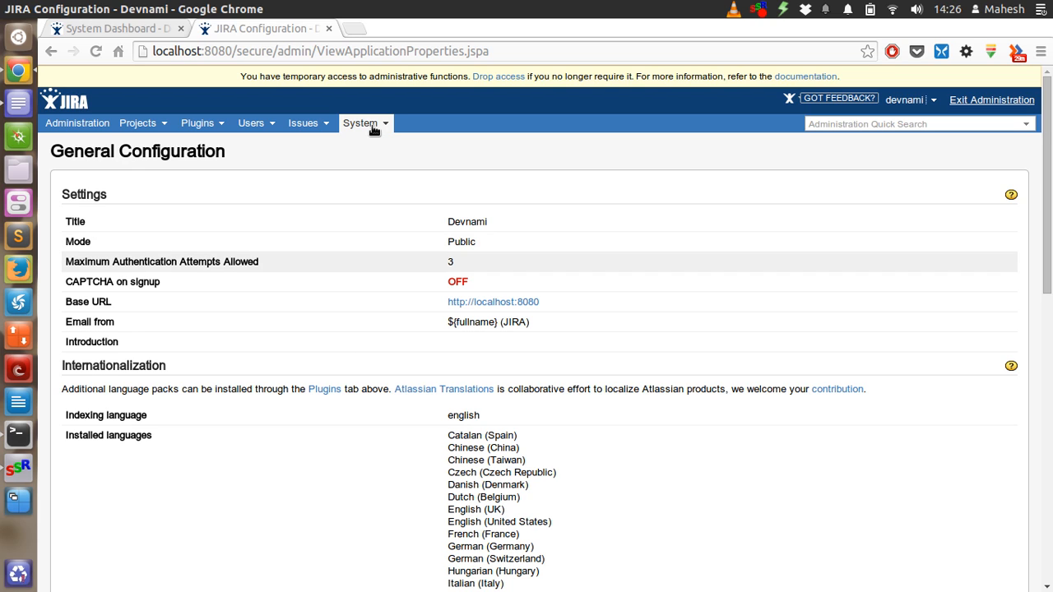
# - Browse the System administration menu's list of pages
pyautogui.click(360, 121)
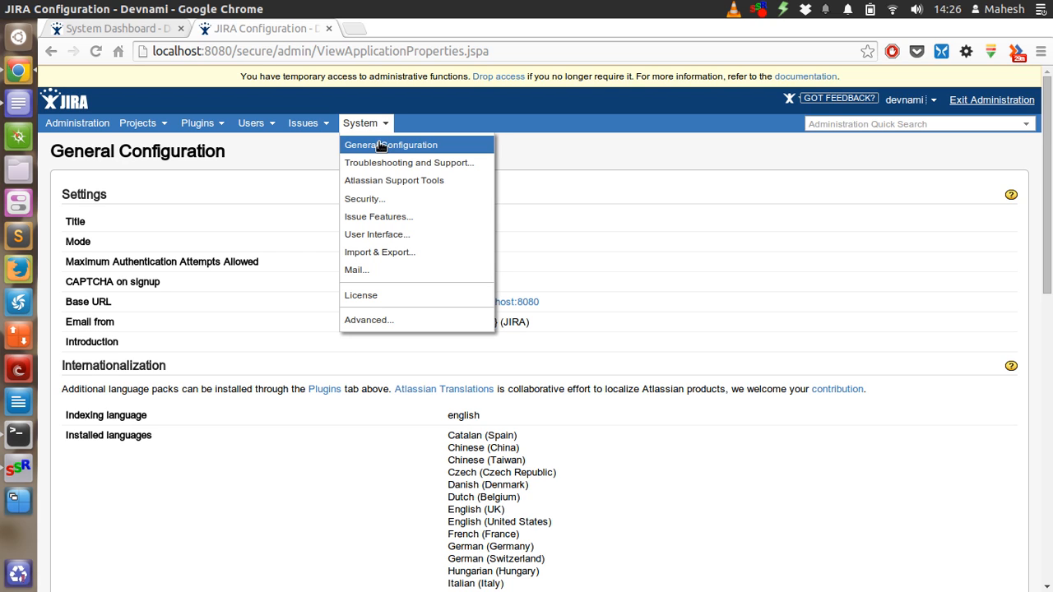
pyautogui.moveTo(392, 163)
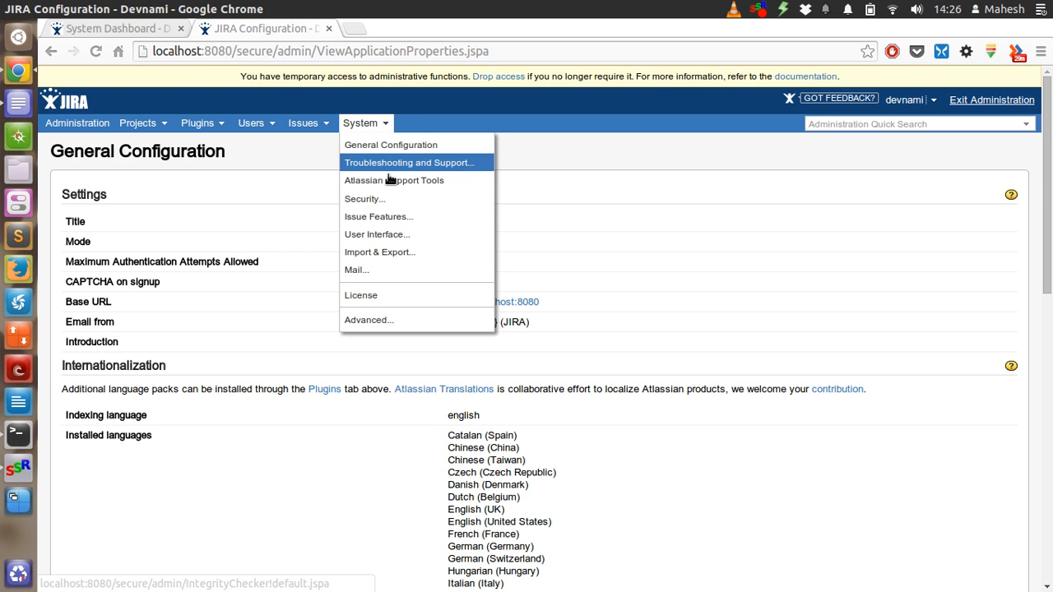
pyautogui.moveTo(393, 179)
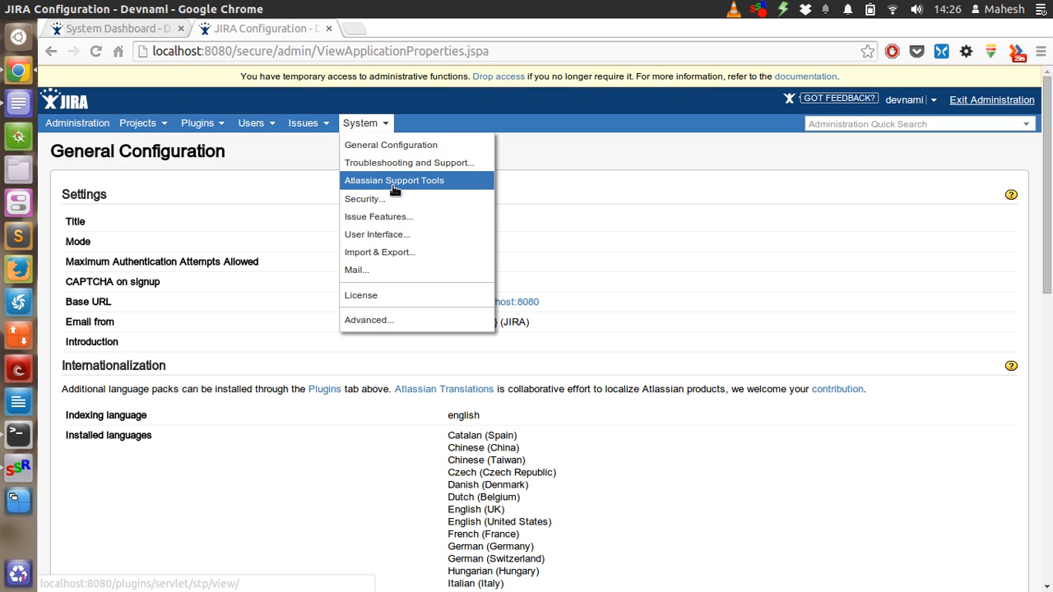
pyautogui.moveTo(378, 217)
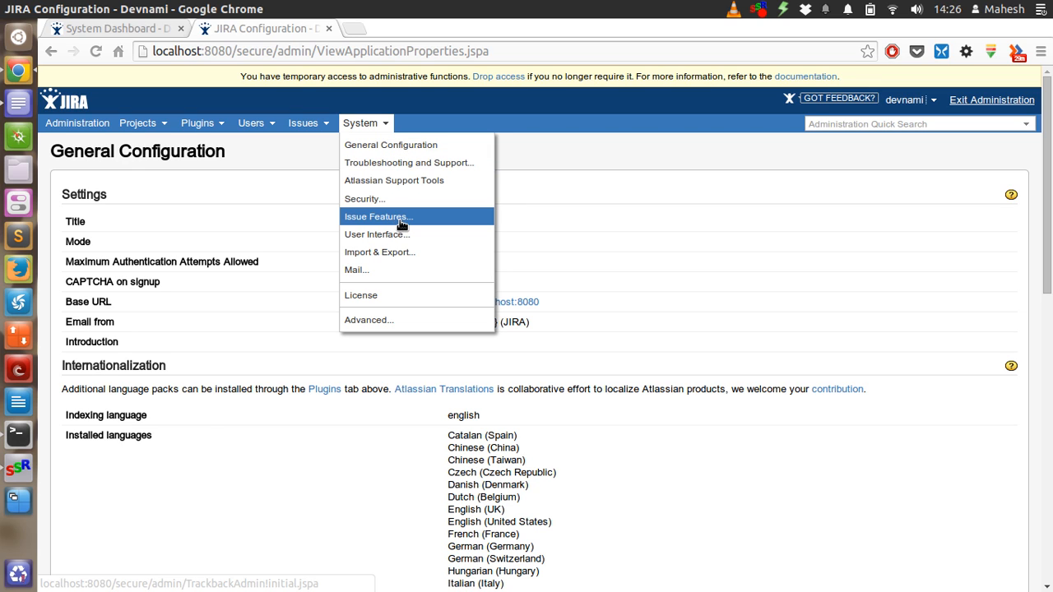
pyautogui.moveTo(379, 252)
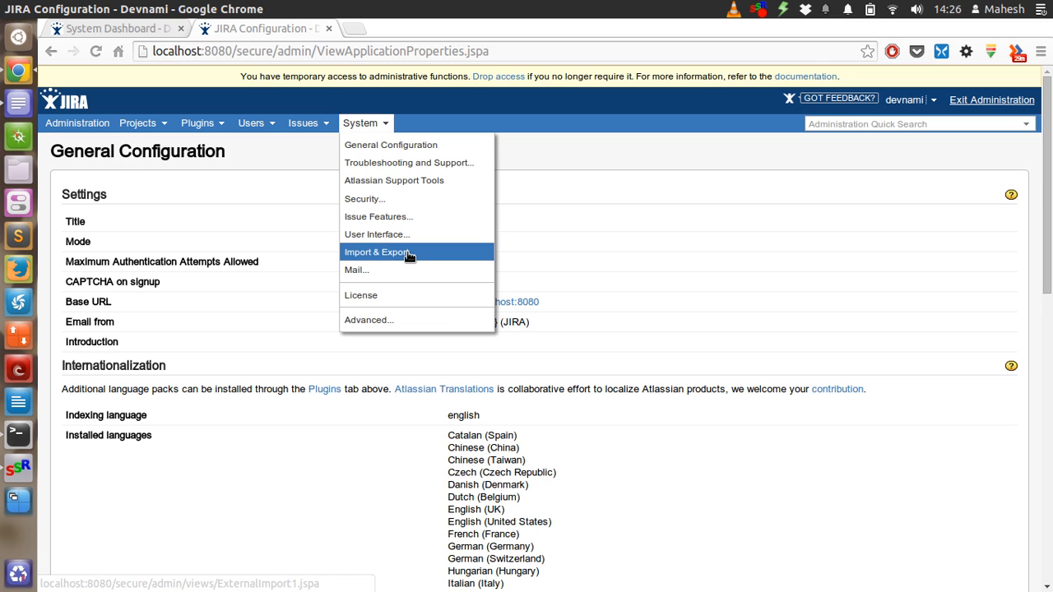
pyautogui.moveTo(392, 296)
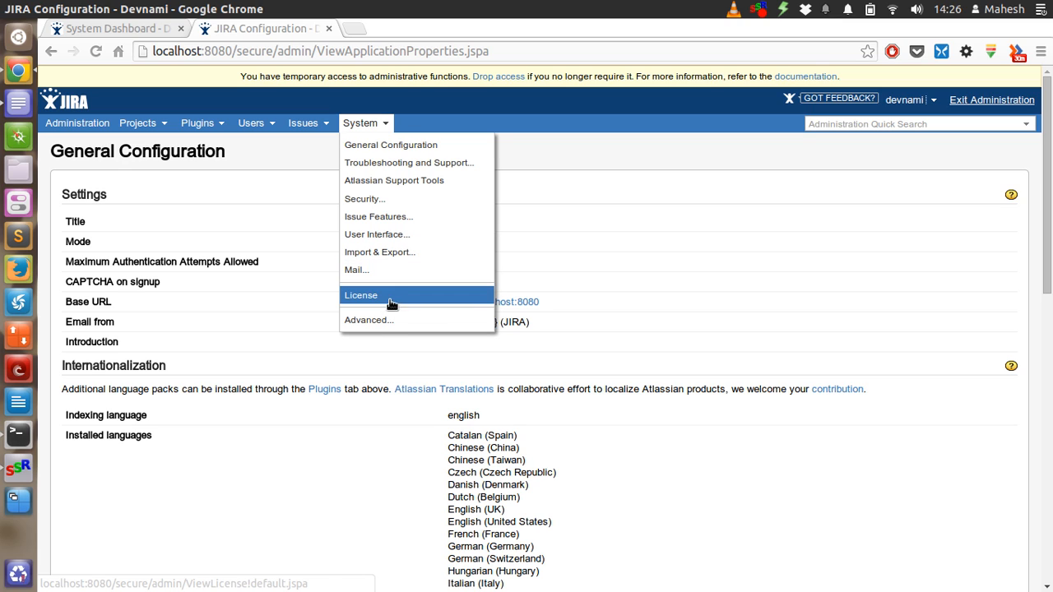
pyautogui.moveTo(369, 319)
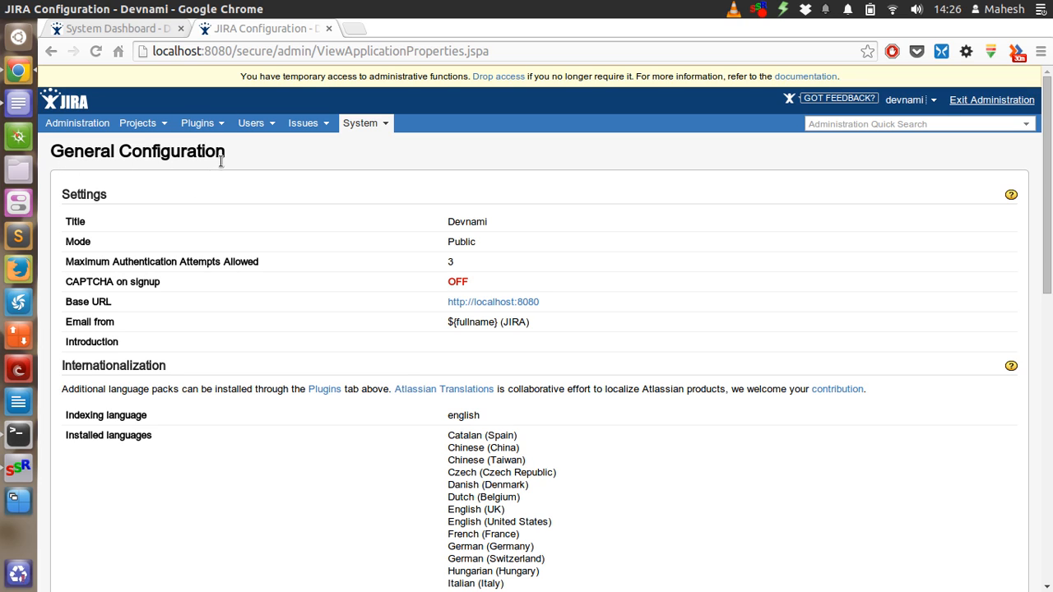
pyautogui.moveTo(372, 158)
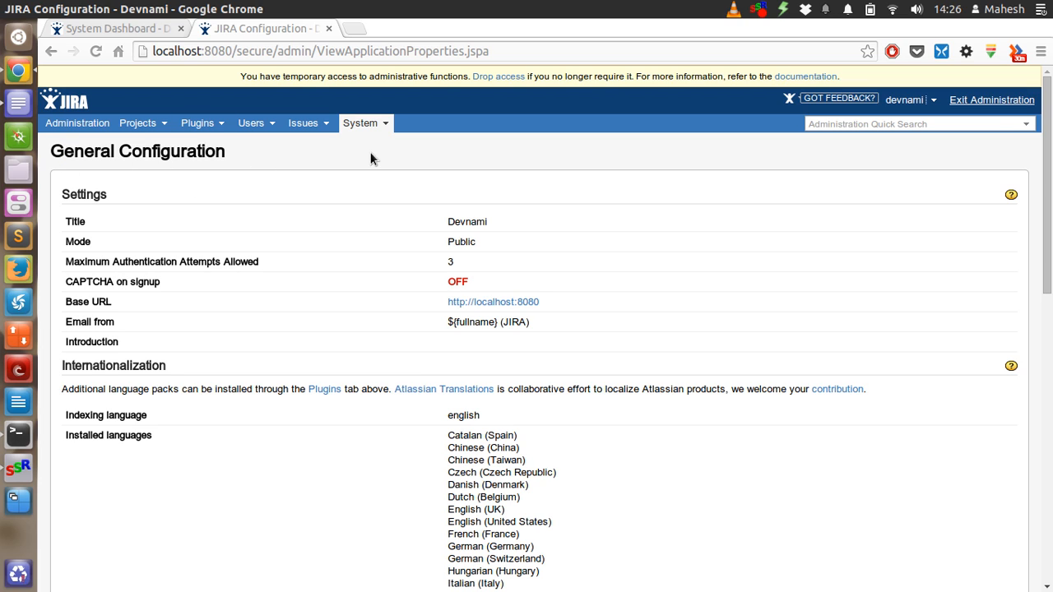
pyautogui.moveTo(355, 224)
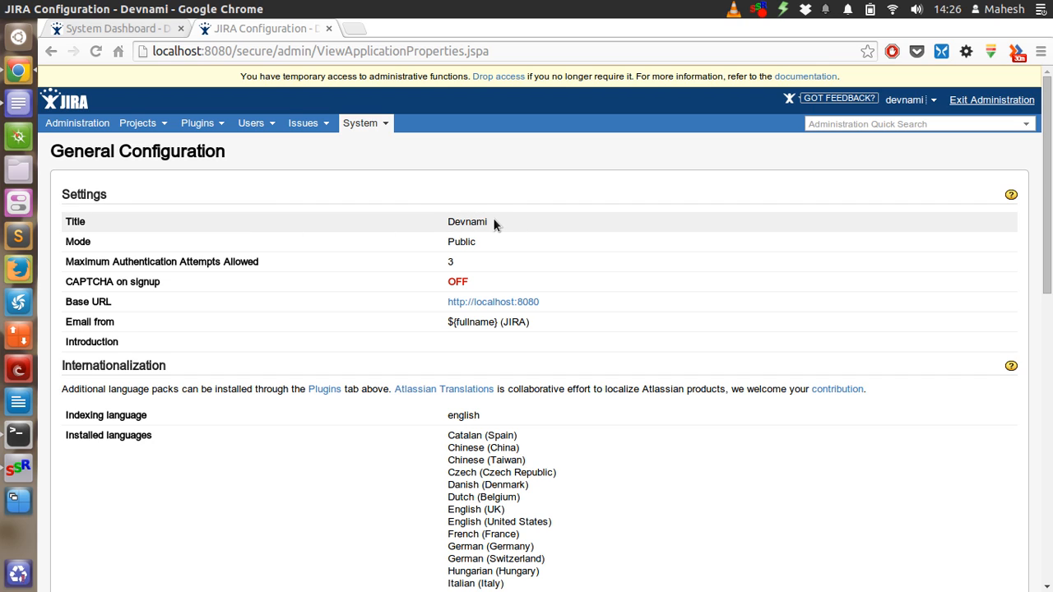
pyautogui.moveTo(484, 268)
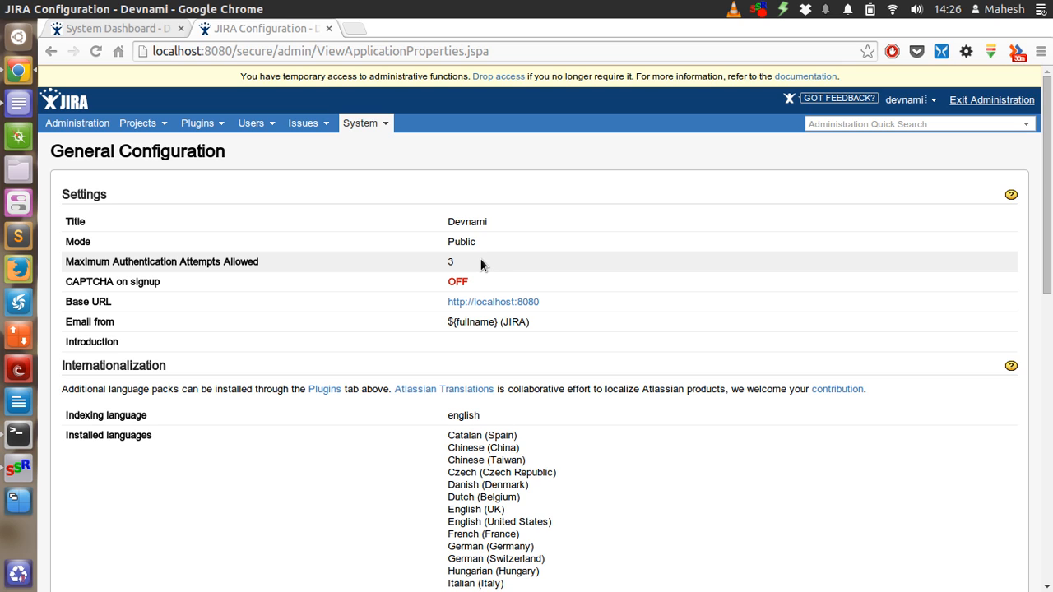
pyautogui.moveTo(485, 321)
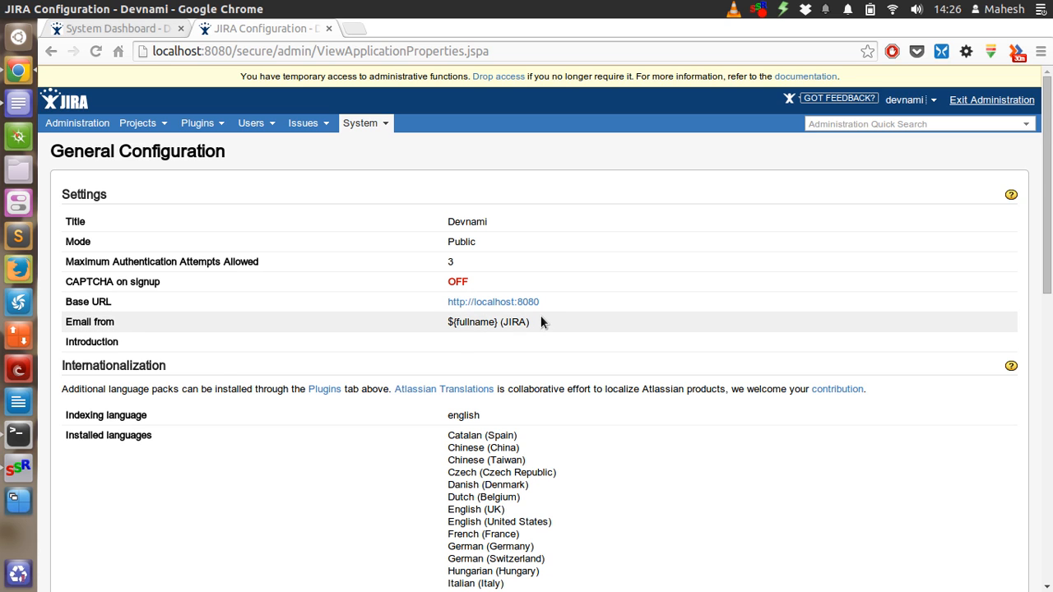
pyautogui.scroll(-3)
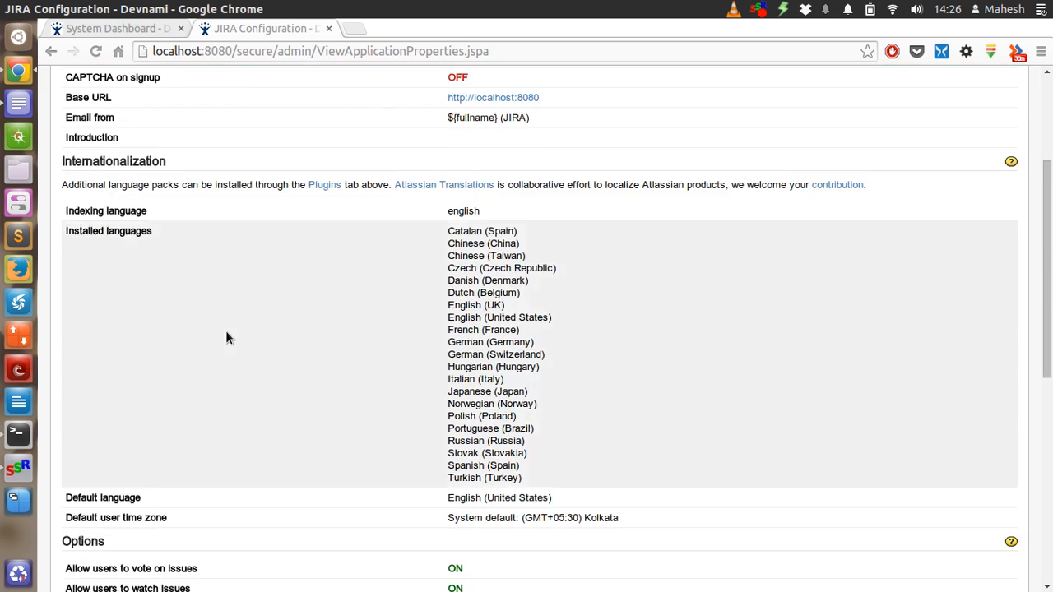
pyautogui.scroll(-3)
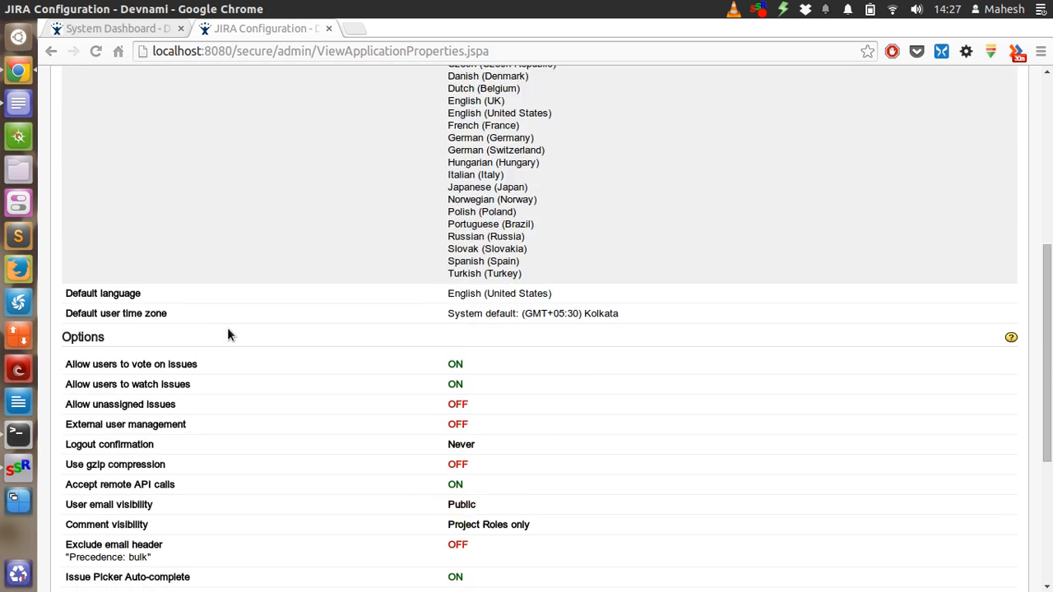
pyautogui.scroll(-3)
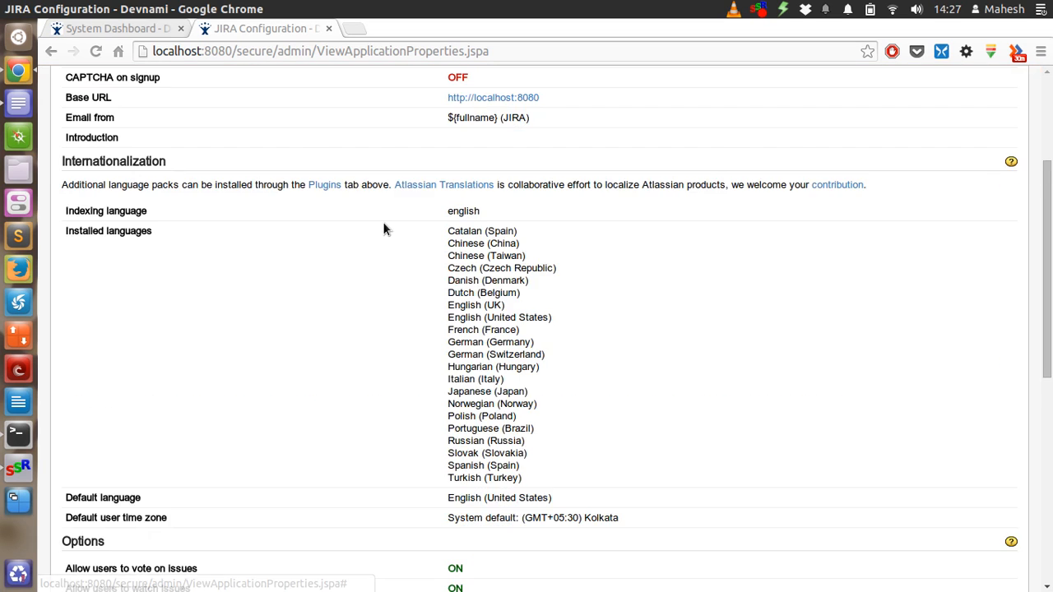
pyautogui.scroll(-3)
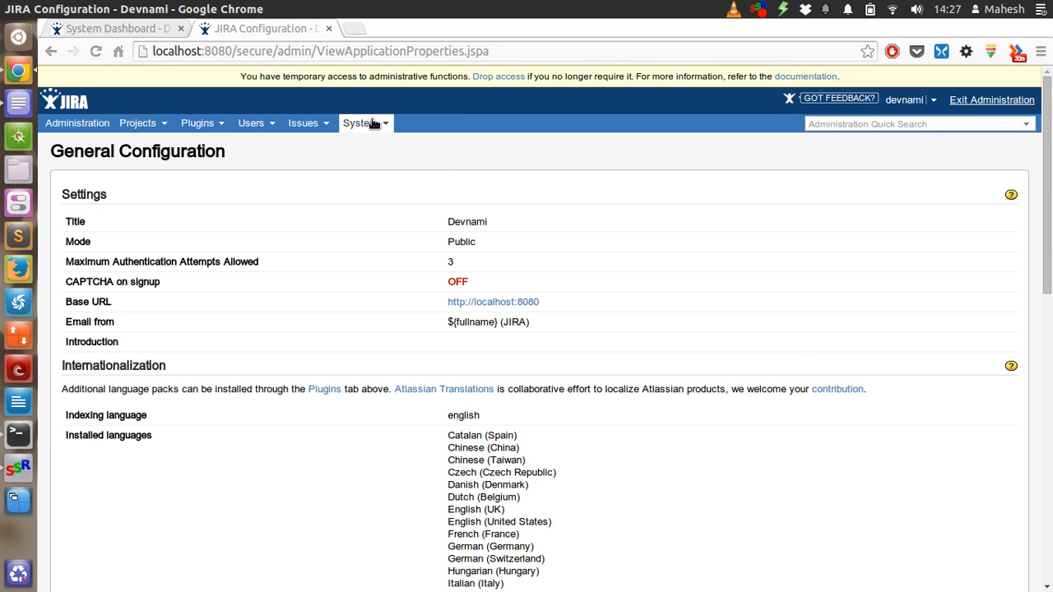
# - Go to Troubleshooting and Support, review the Integrity Checker list, then move to Logging & Profiling
pyautogui.click(360, 122)
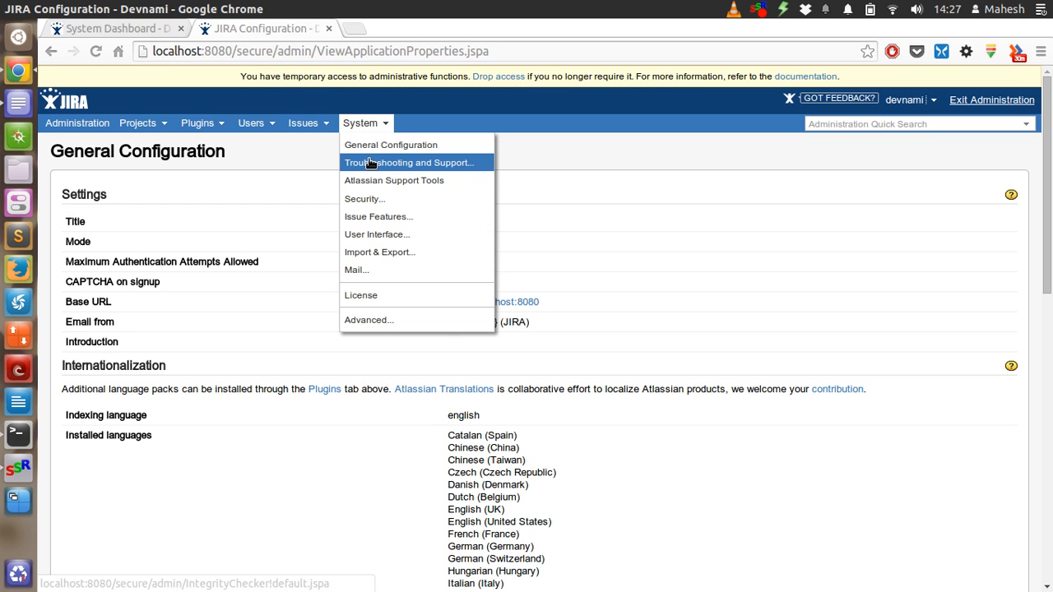
pyautogui.click(408, 163)
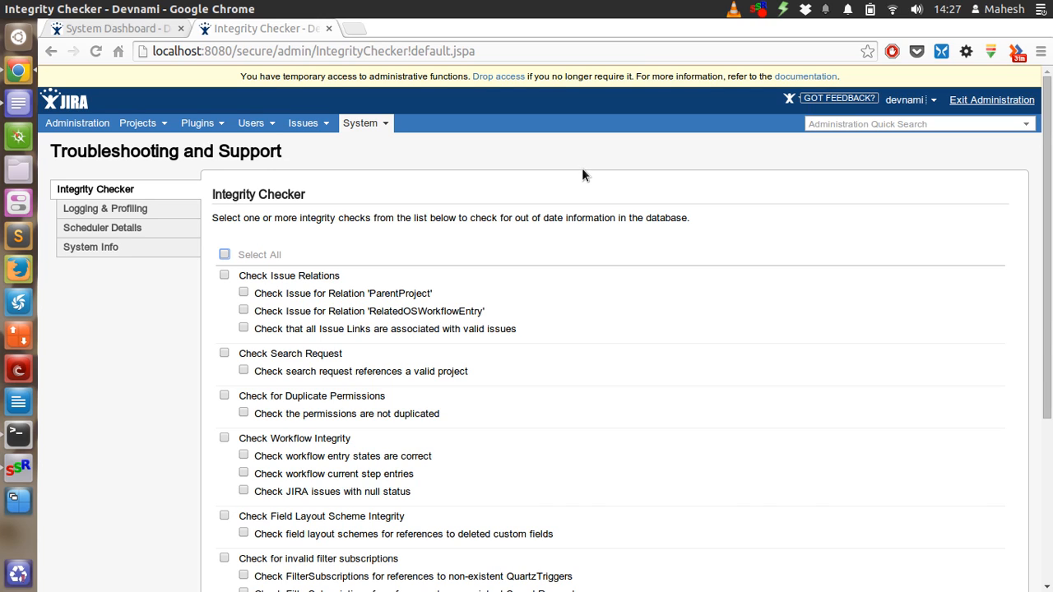
pyautogui.moveTo(688, 223)
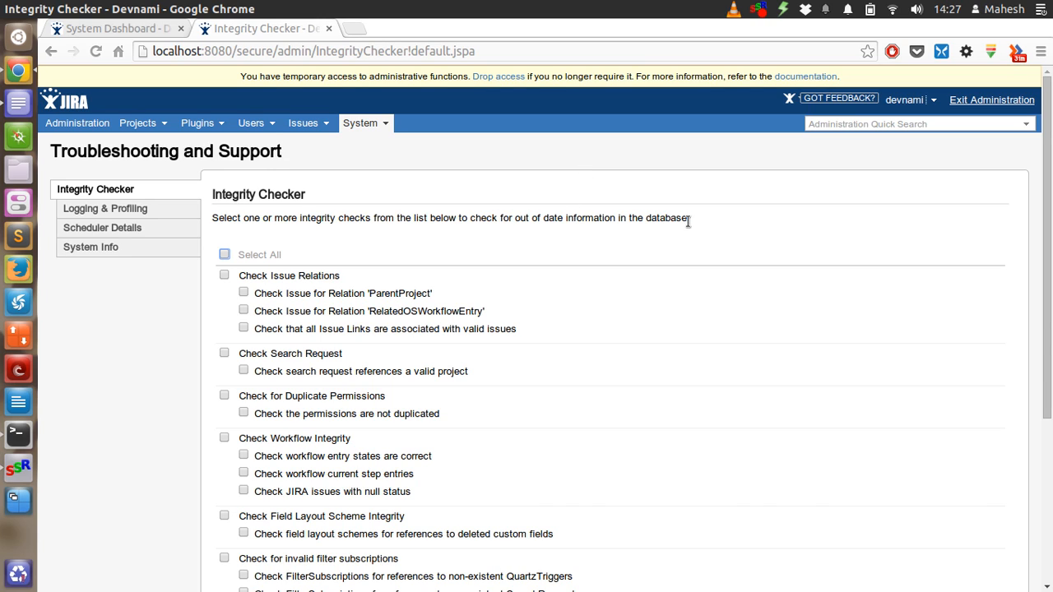
pyautogui.moveTo(378, 280)
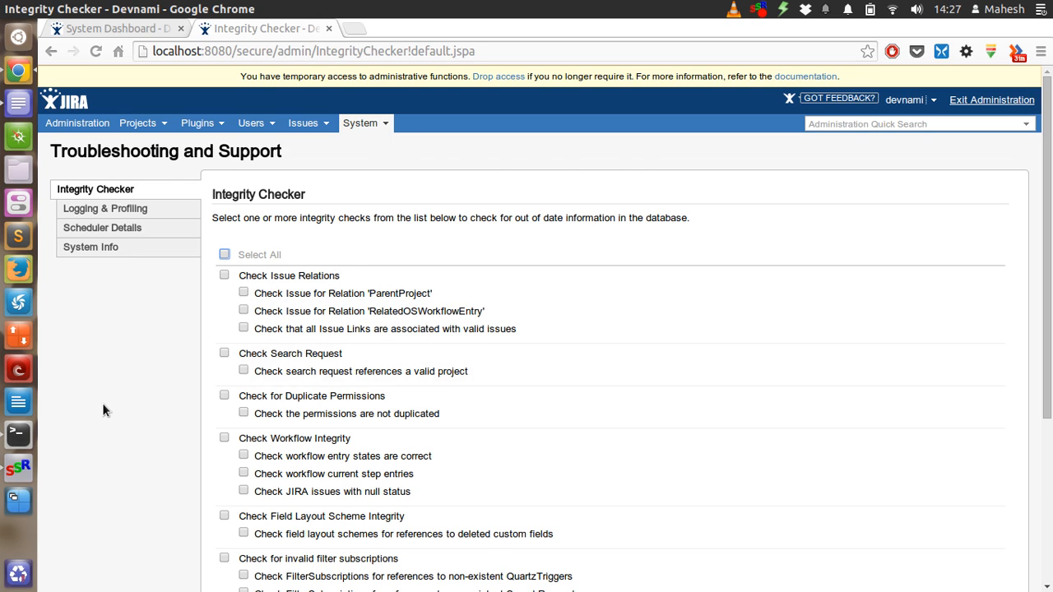
pyautogui.scroll(-3)
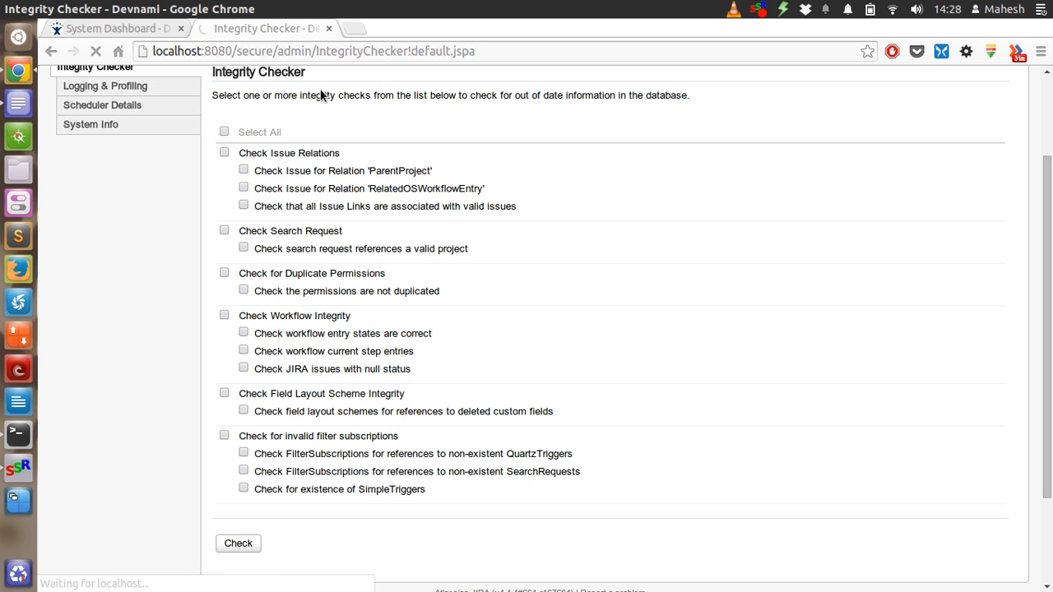
pyautogui.click(105, 85)
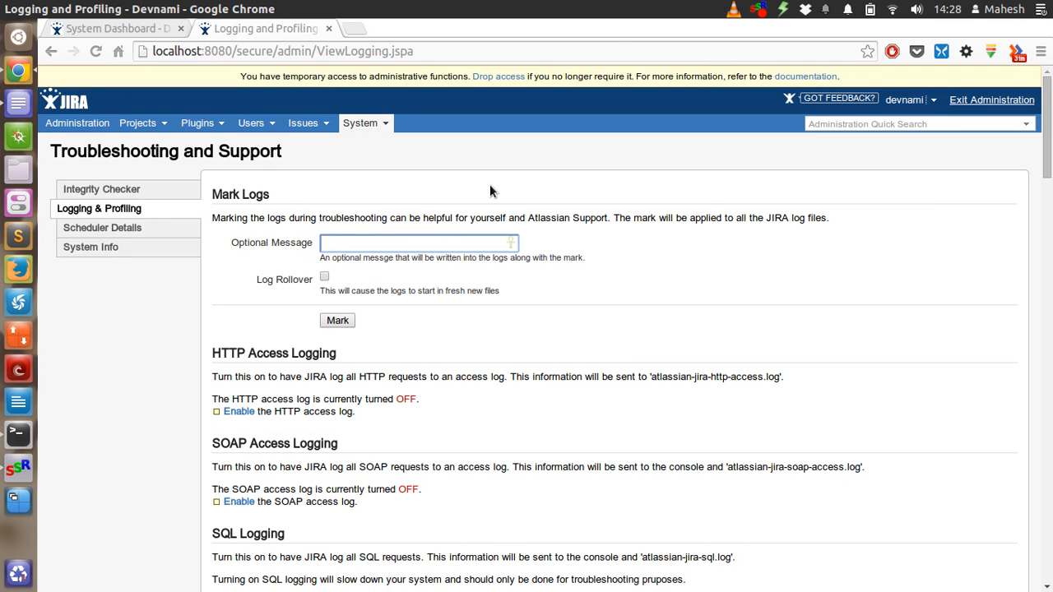
# - Scroll the Logging & Profiling page down through the default logger levels
pyautogui.scroll(-3)
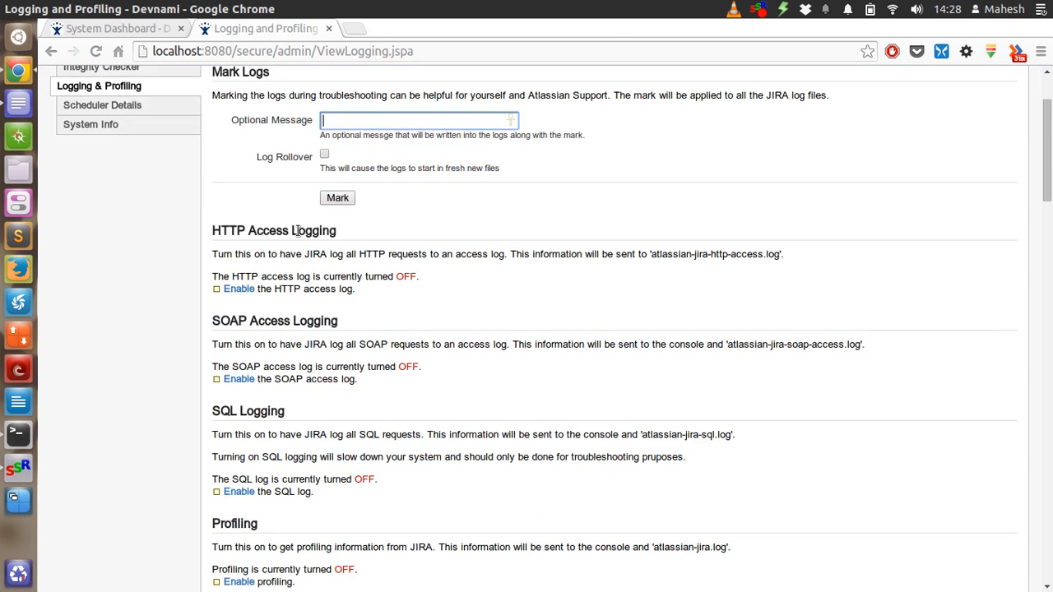
pyautogui.moveTo(412, 319)
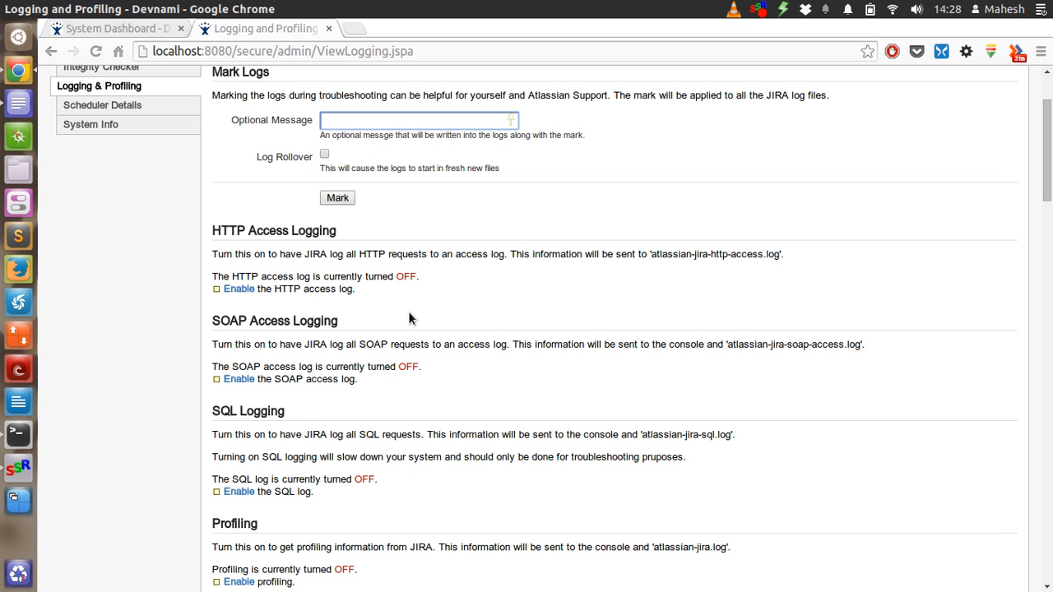
pyautogui.scroll(-3)
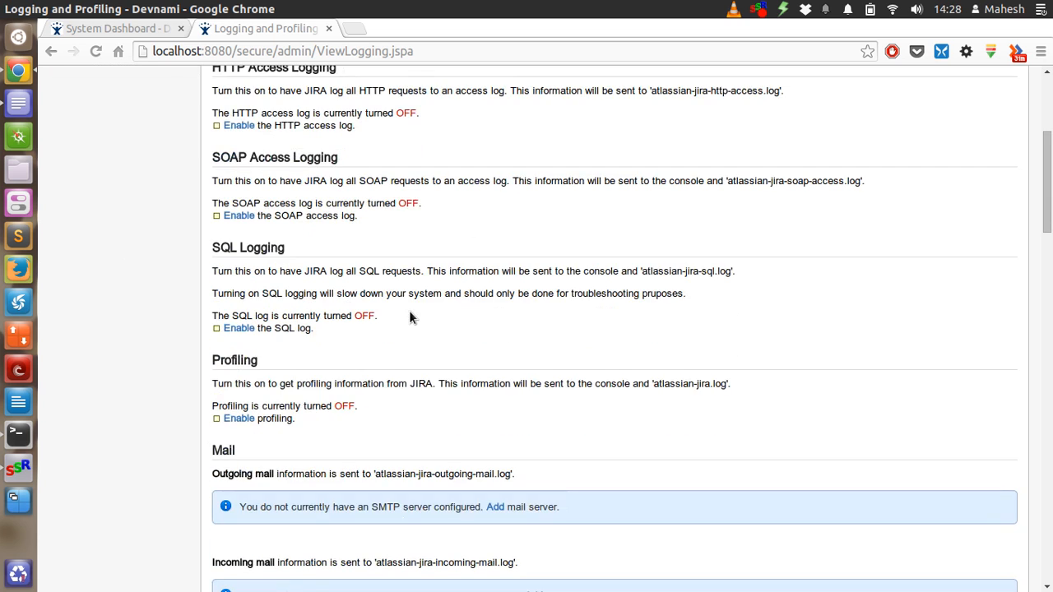
pyautogui.moveTo(523, 461)
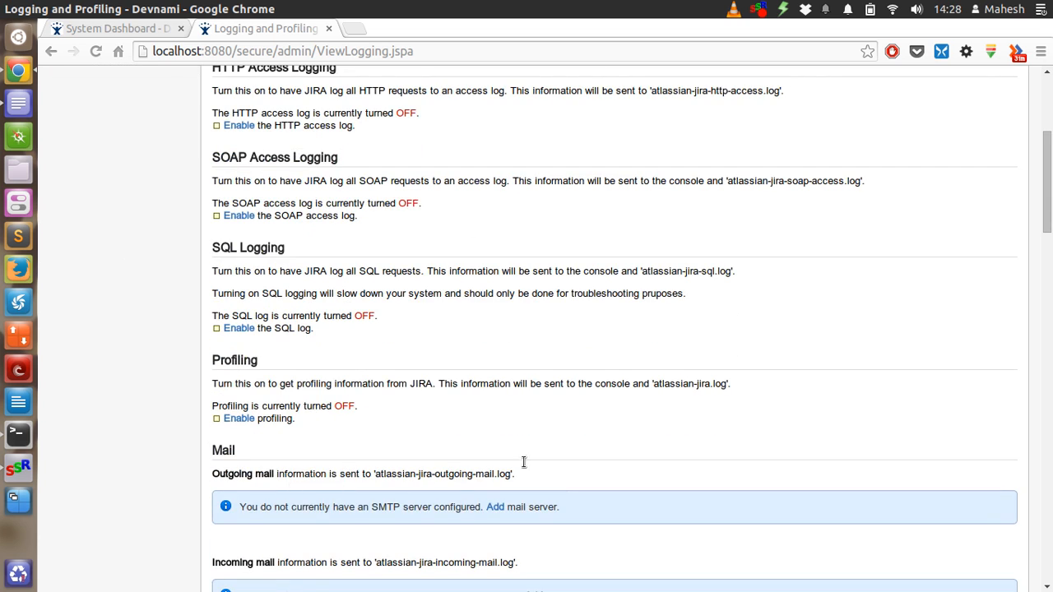
pyautogui.scroll(-3)
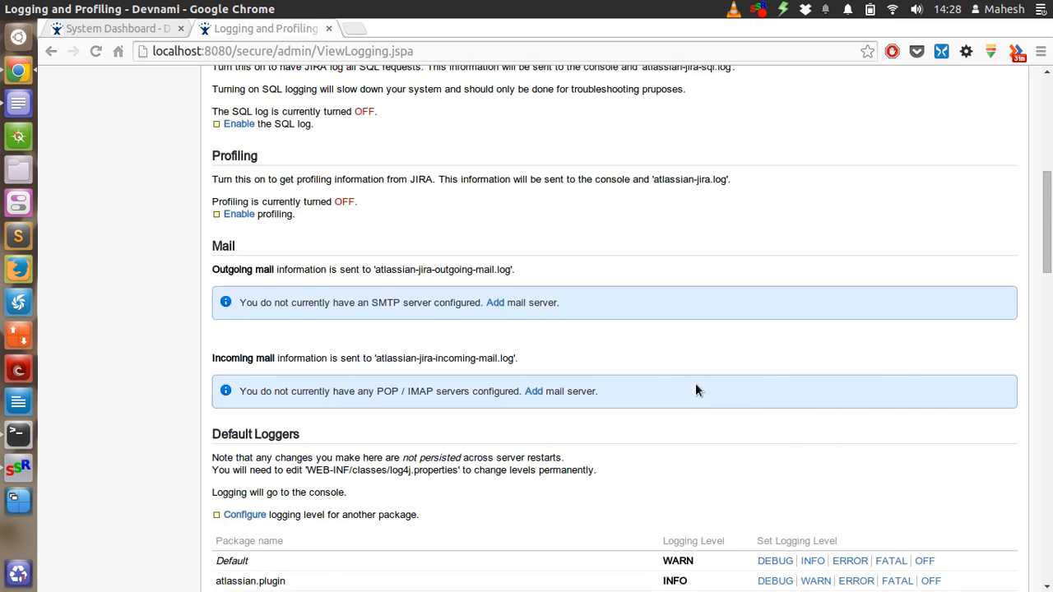
pyautogui.scroll(-3)
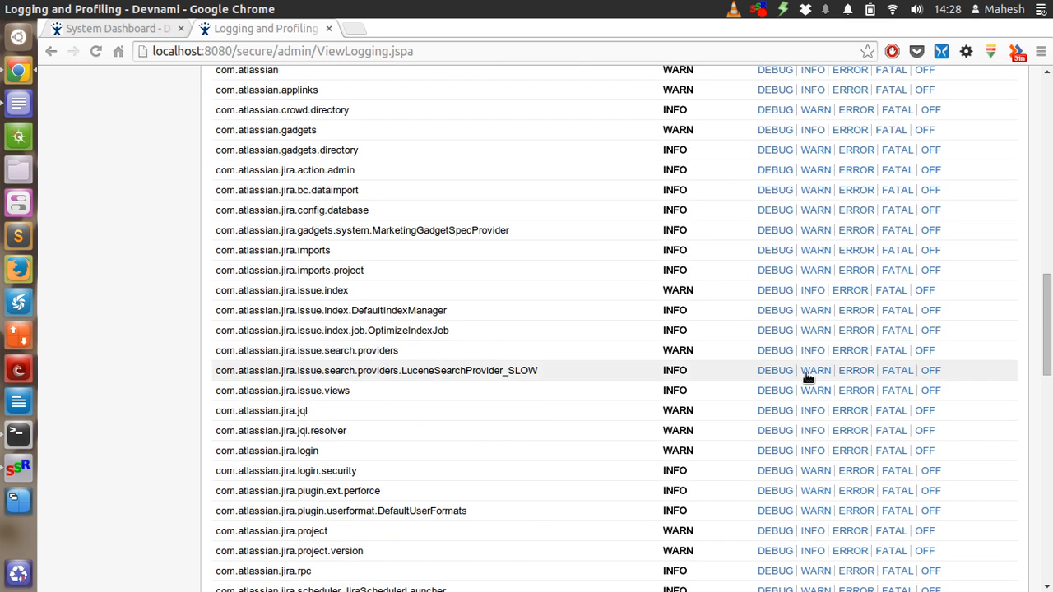
pyautogui.scroll(-3)
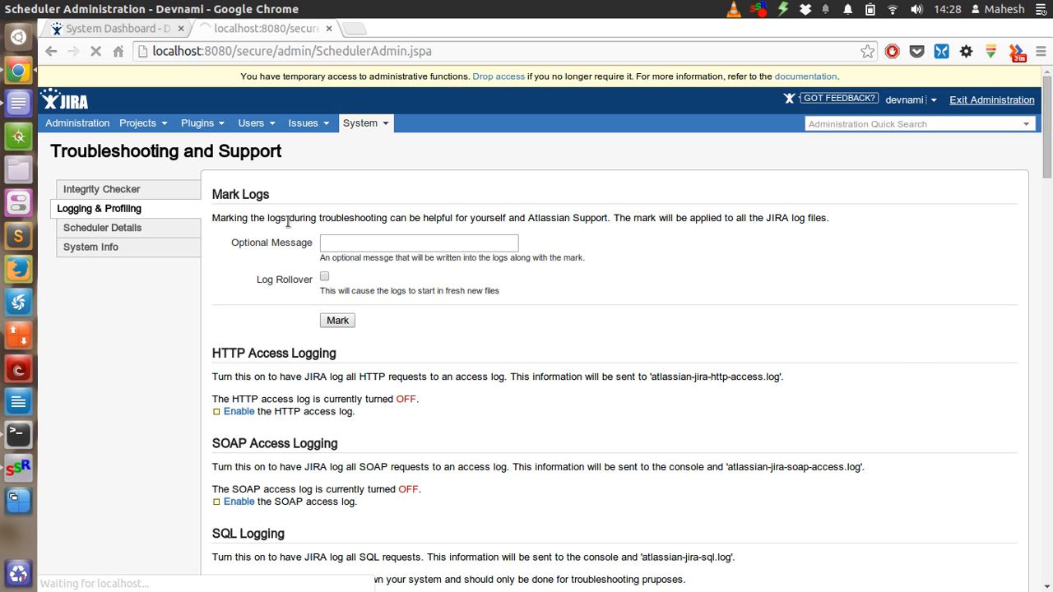
# - Review the Scheduler Details jobs and triggers, then go to the System Info page
pyautogui.click(102, 227)
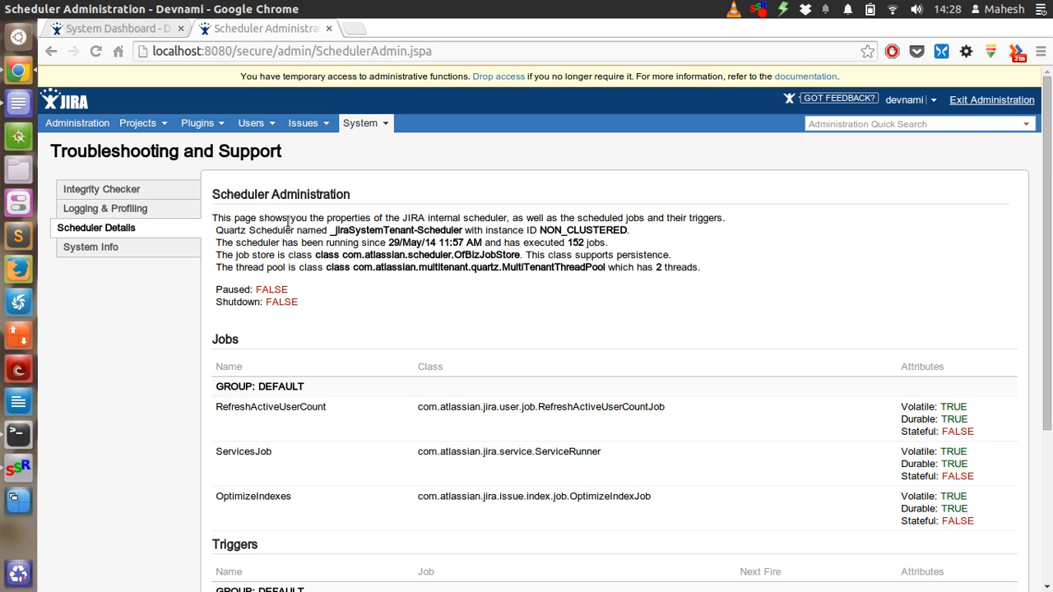
pyautogui.scroll(-3)
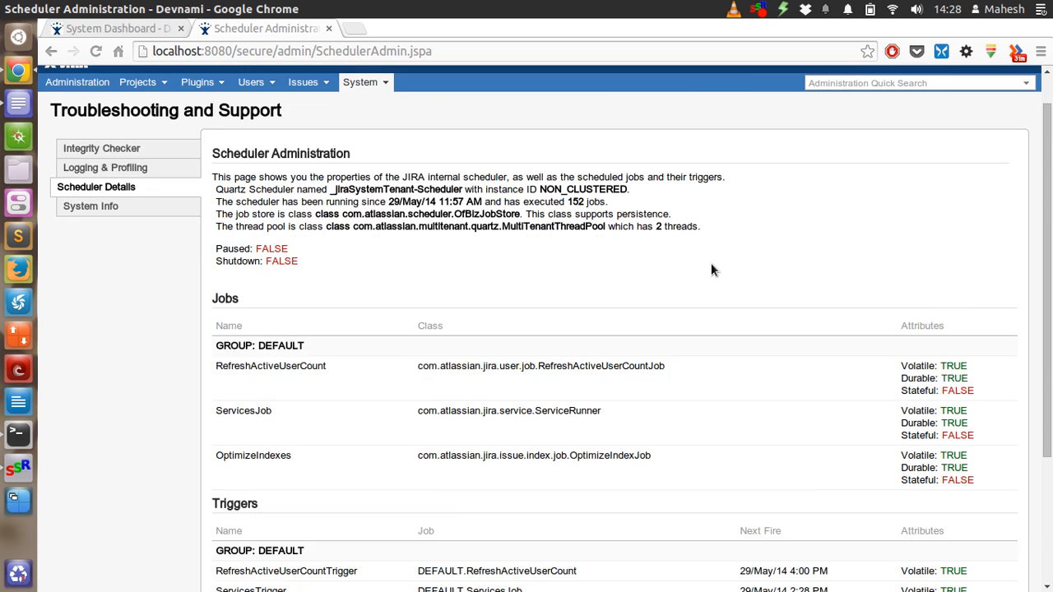
pyautogui.scroll(-3)
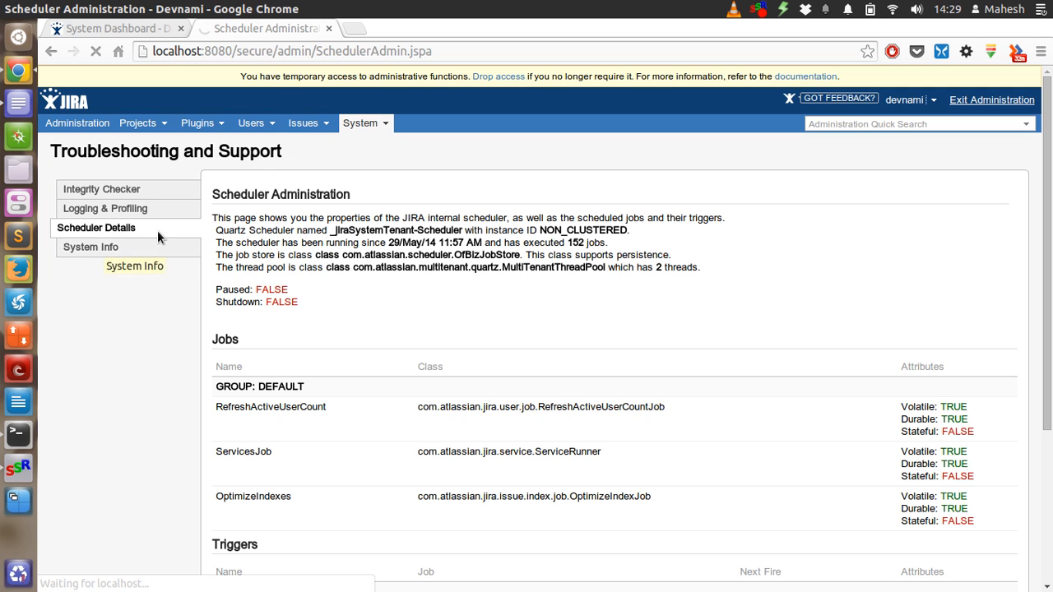
pyautogui.click(91, 247)
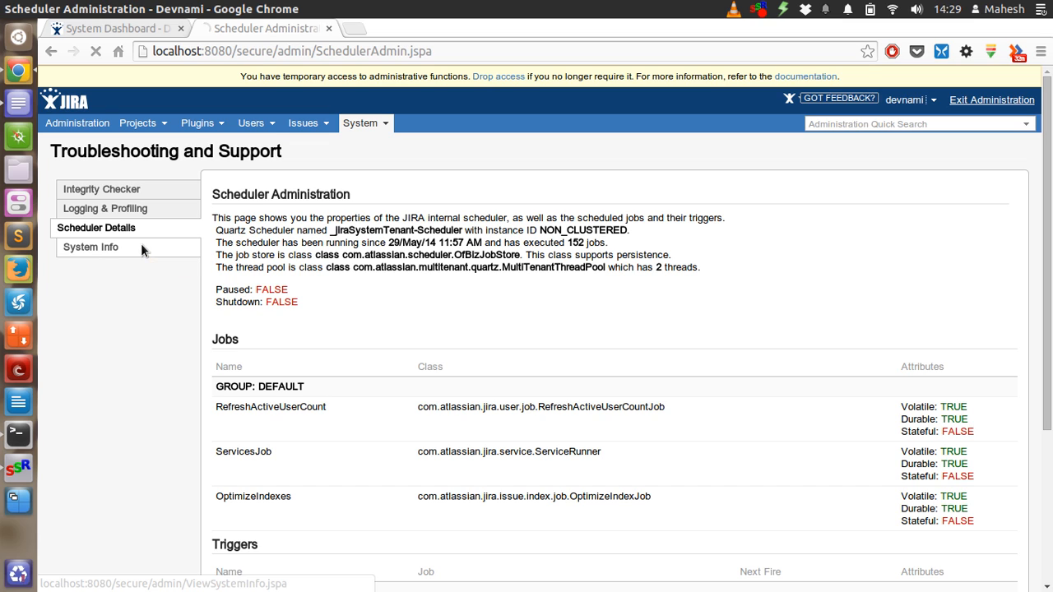
pyautogui.click(90, 246)
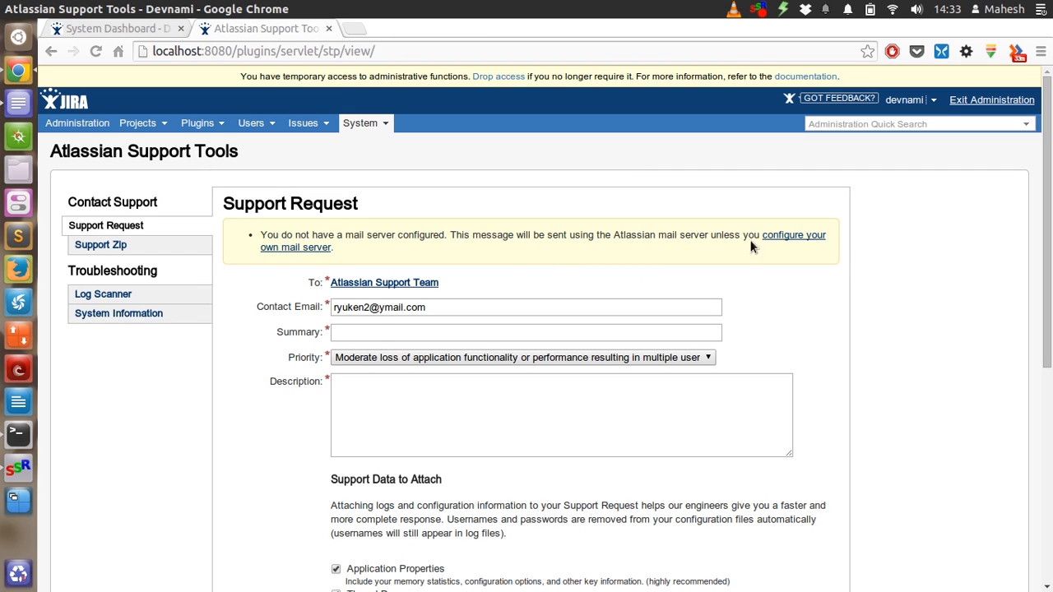
# - Scroll the Atlassian Support Tools request form through its support data attachment options
pyautogui.scroll(-3)
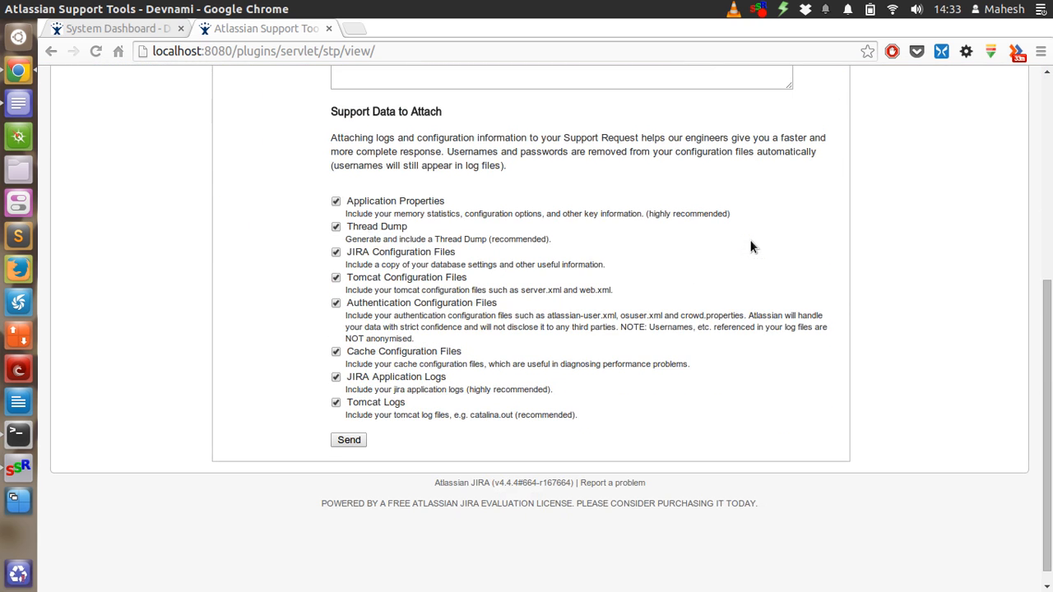
pyautogui.scroll(3)
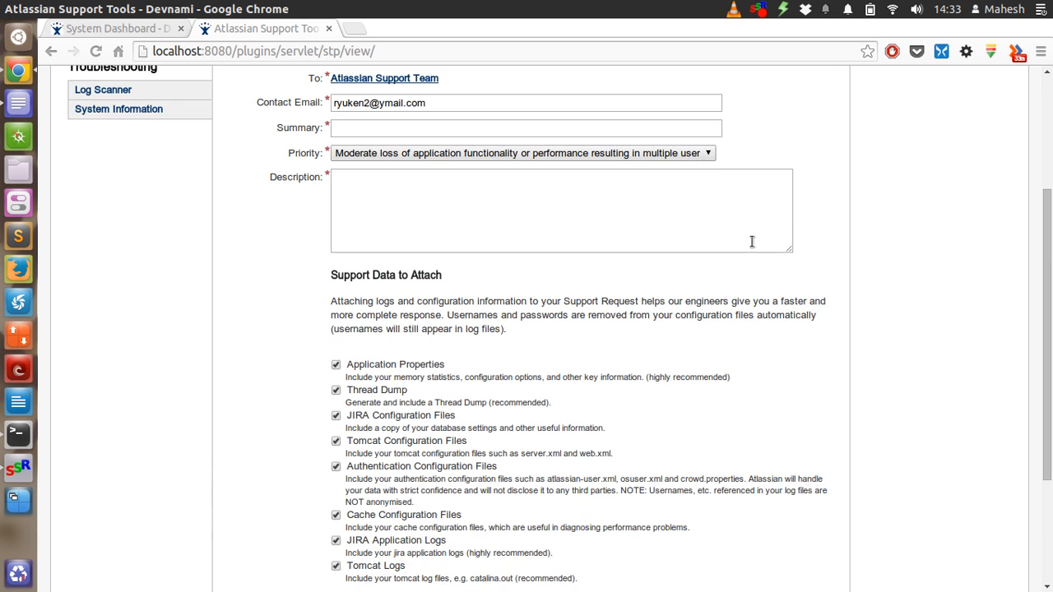
pyautogui.scroll(-3)
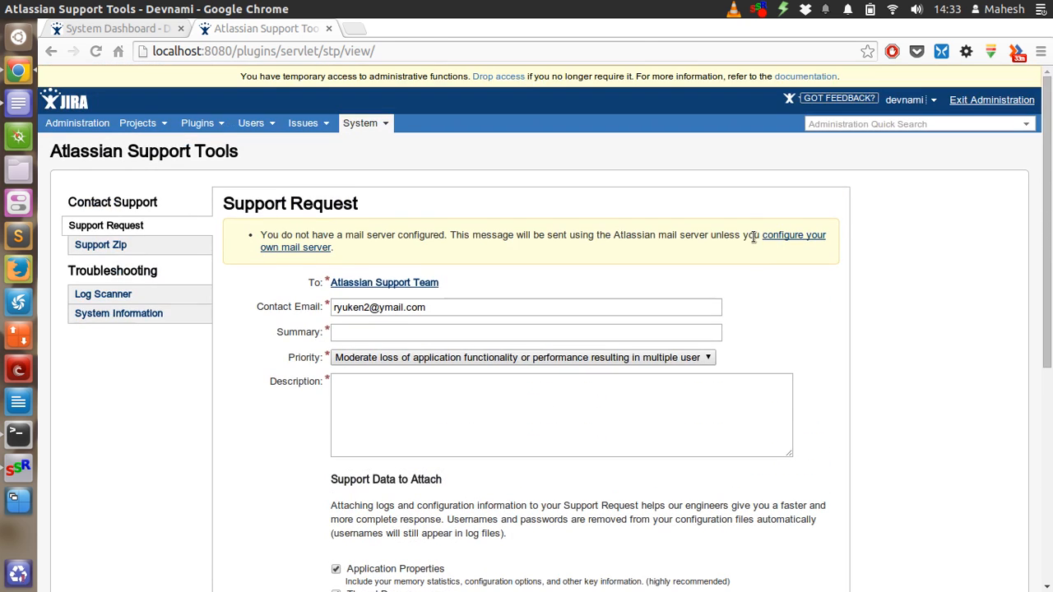
pyautogui.moveTo(102, 293)
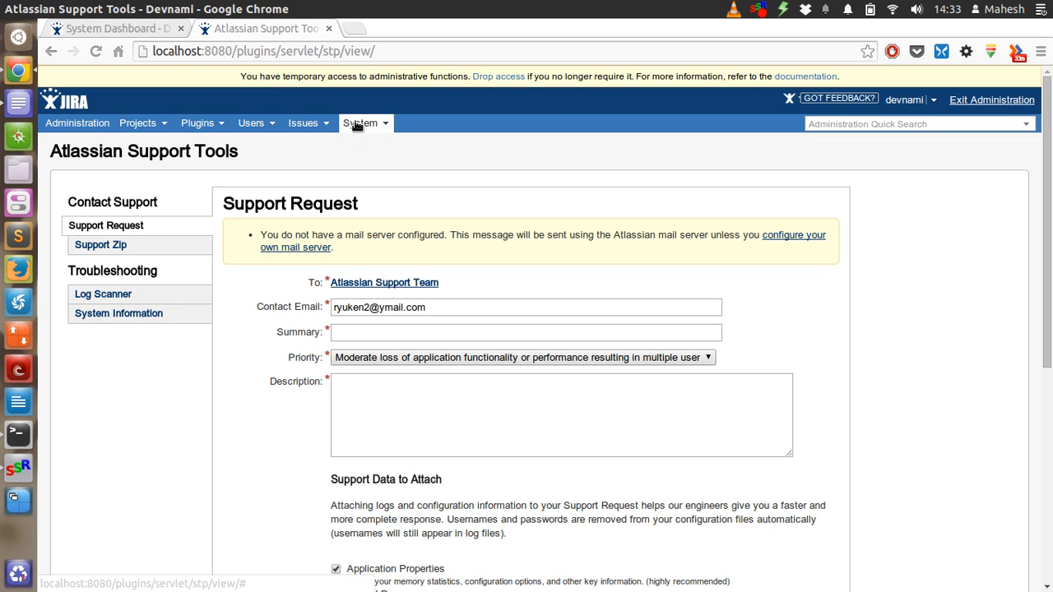
pyautogui.moveTo(356, 125)
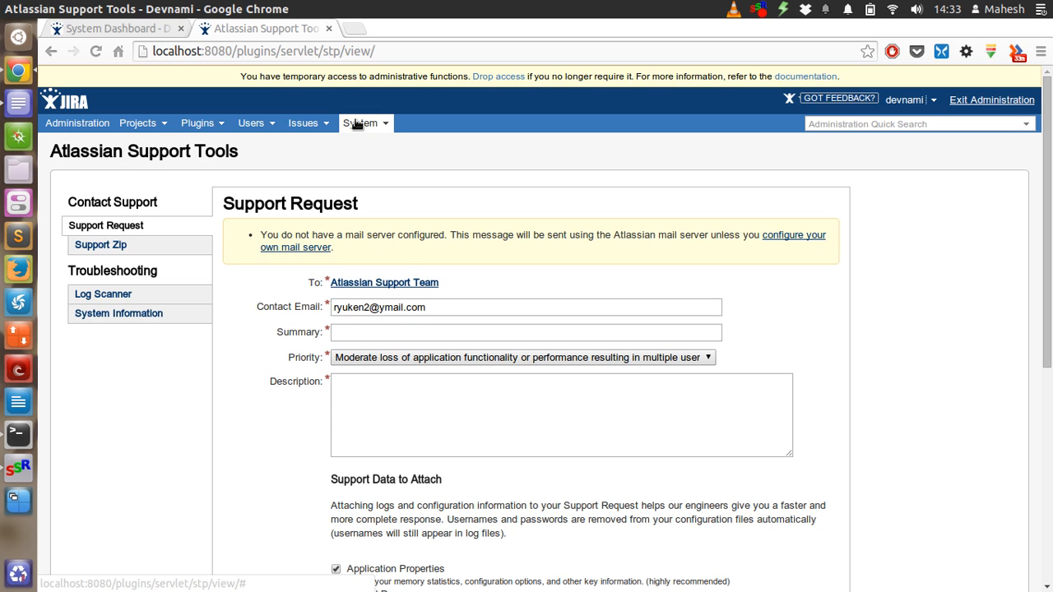
# - Go to the Security page listing current user sessions, showing devnami's active session
pyautogui.click(361, 122)
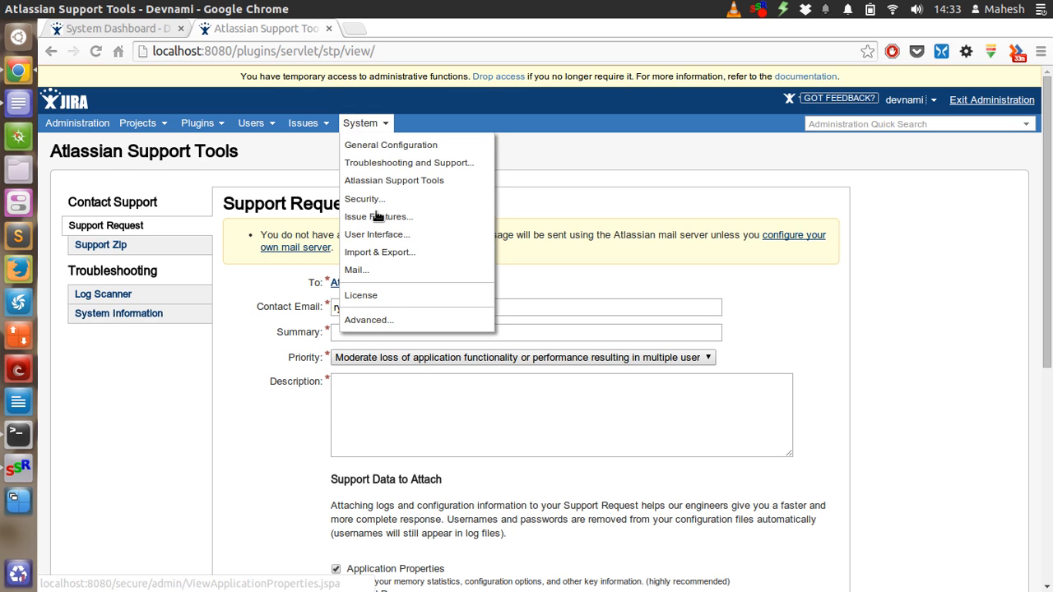
pyautogui.moveTo(362, 199)
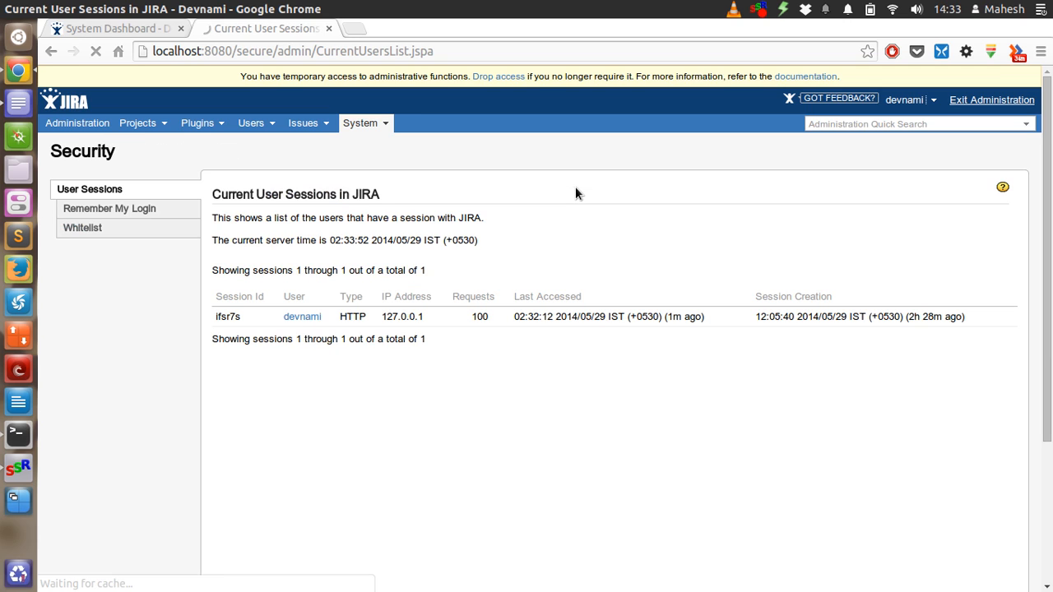
pyautogui.click(95, 51)
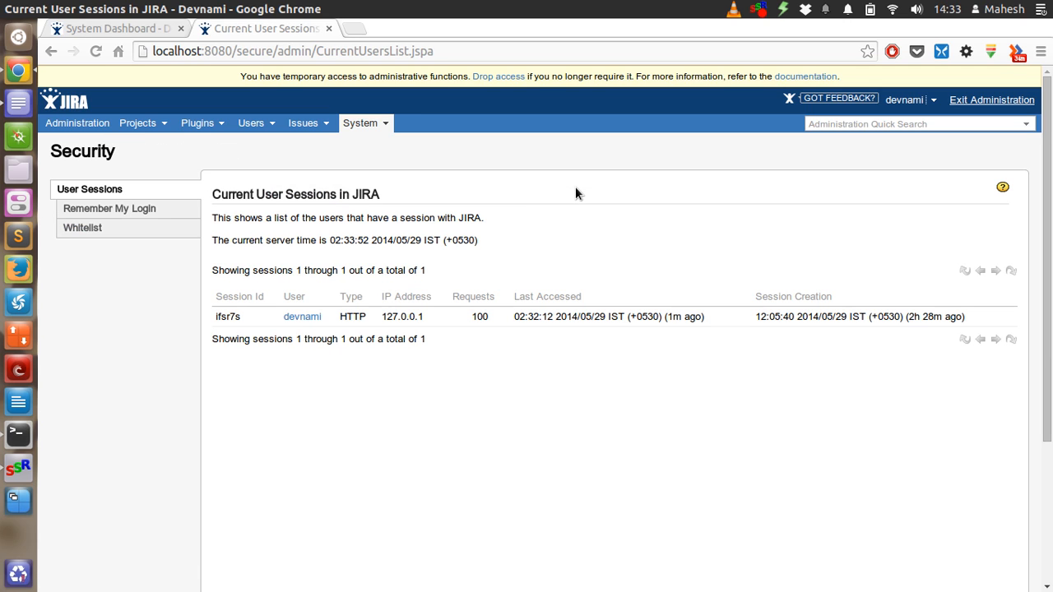
pyautogui.moveTo(334, 582)
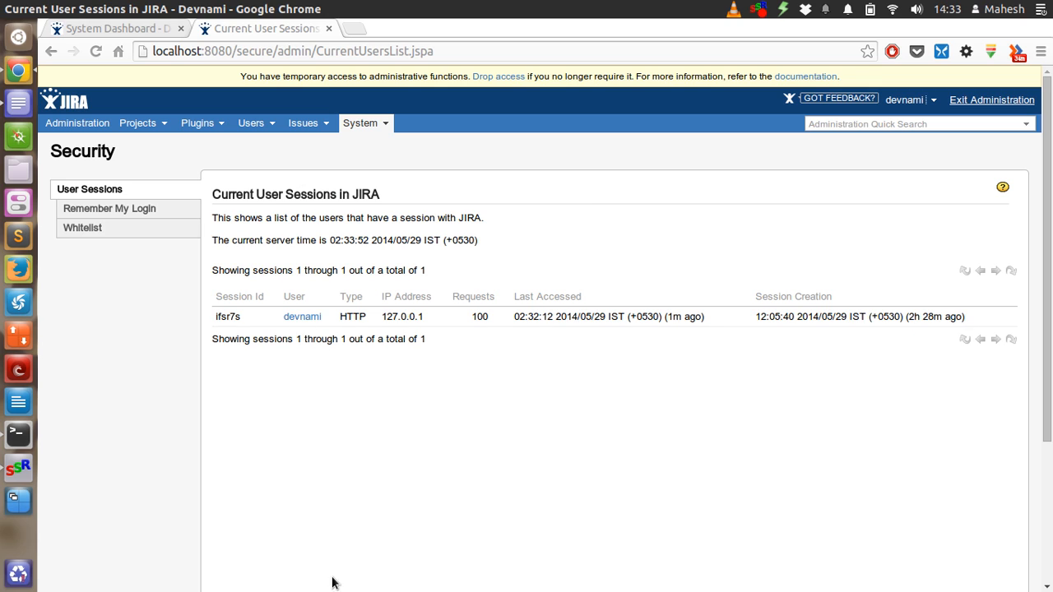
pyautogui.moveTo(296, 480)
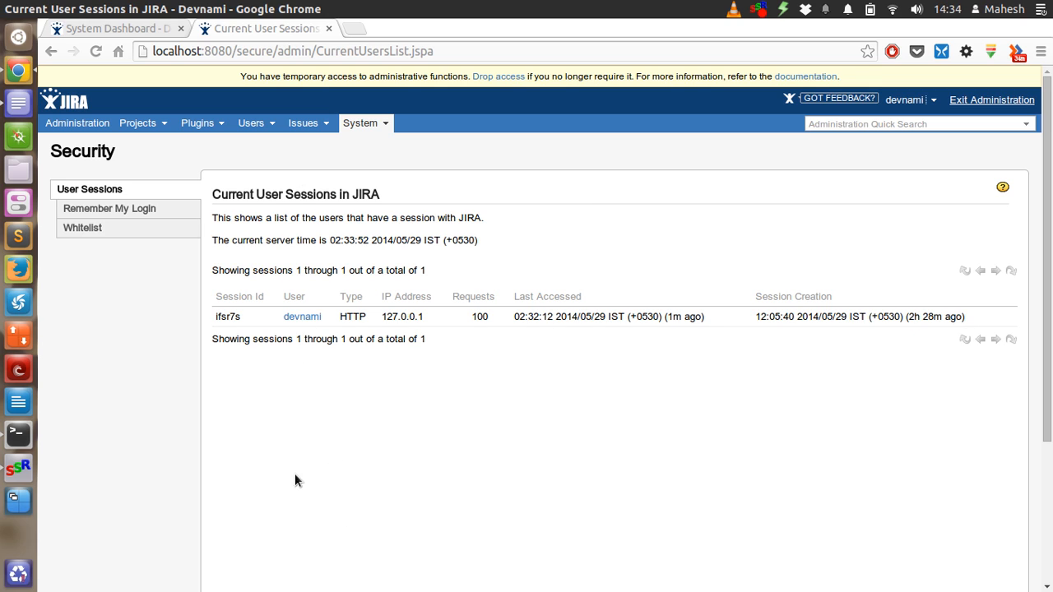
pyautogui.moveTo(576, 395)
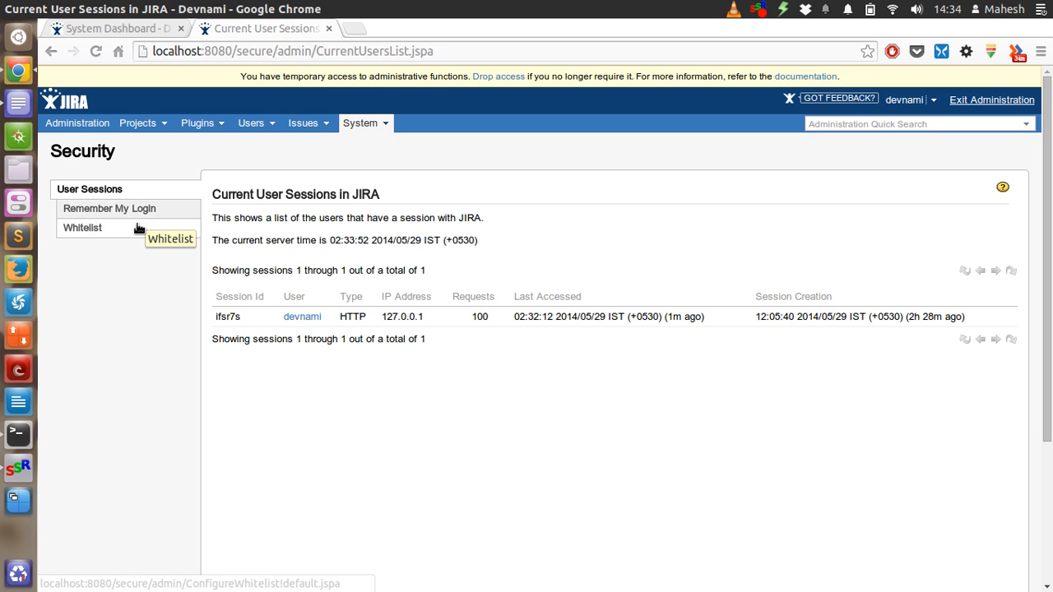
pyautogui.moveTo(313, 184)
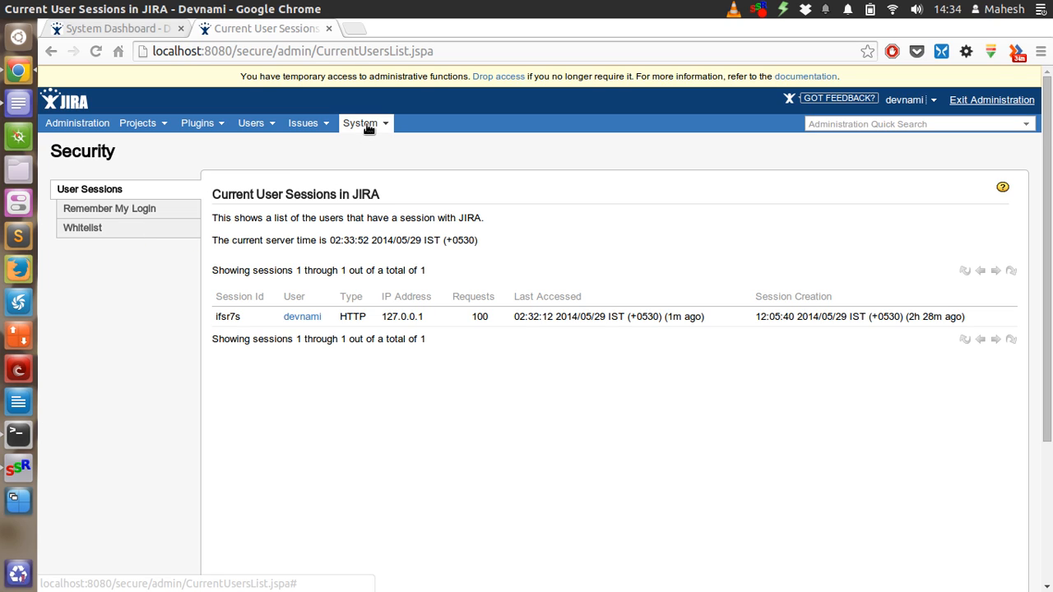
# - Go to the Issue Features page showing Trackback Settings with incoming pings on, outgoing off
pyautogui.click(360, 122)
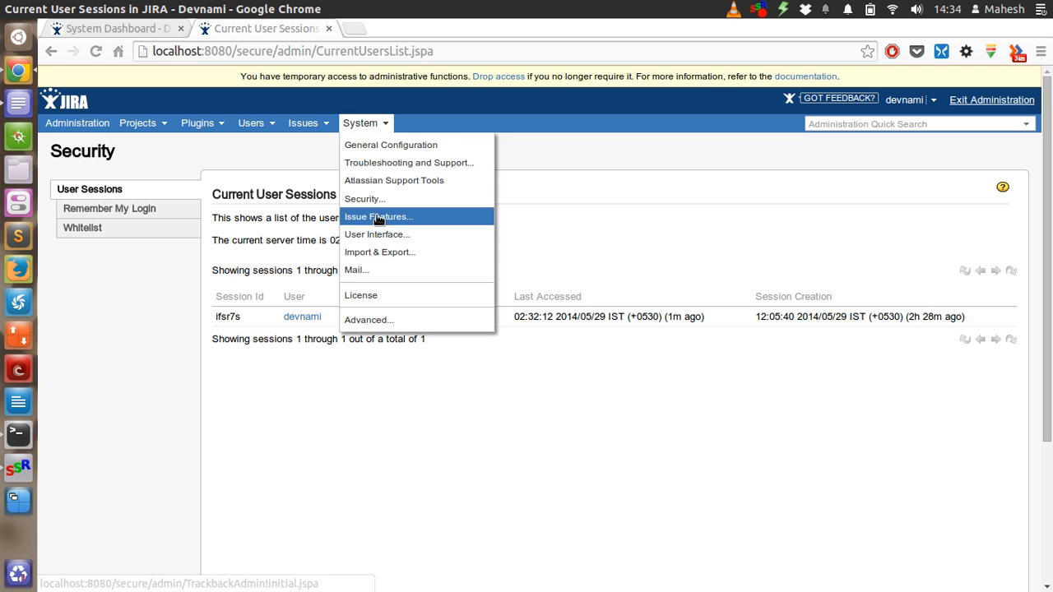
pyautogui.click(378, 217)
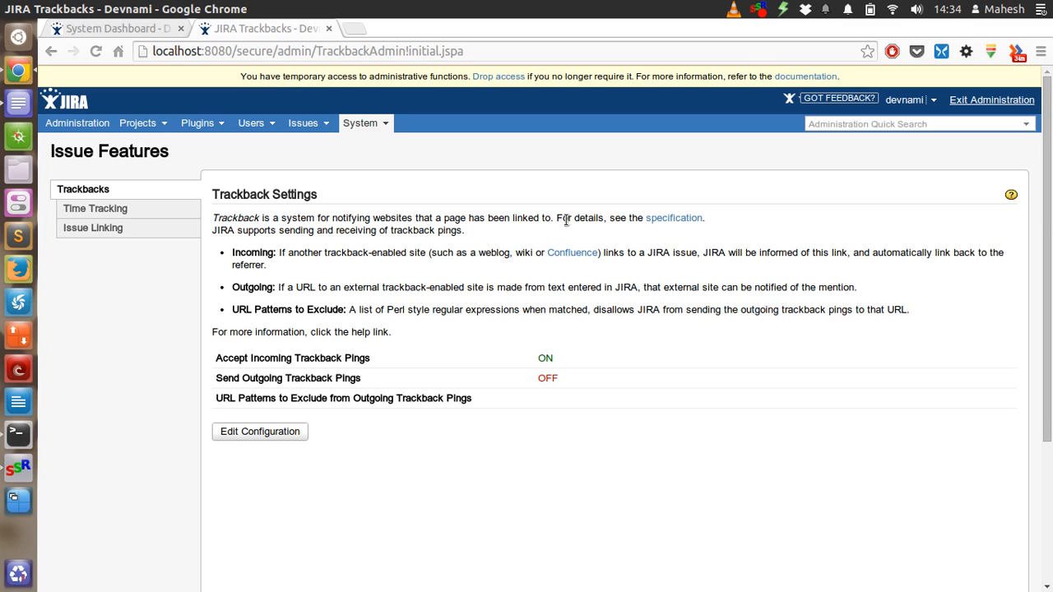
pyautogui.click(361, 122)
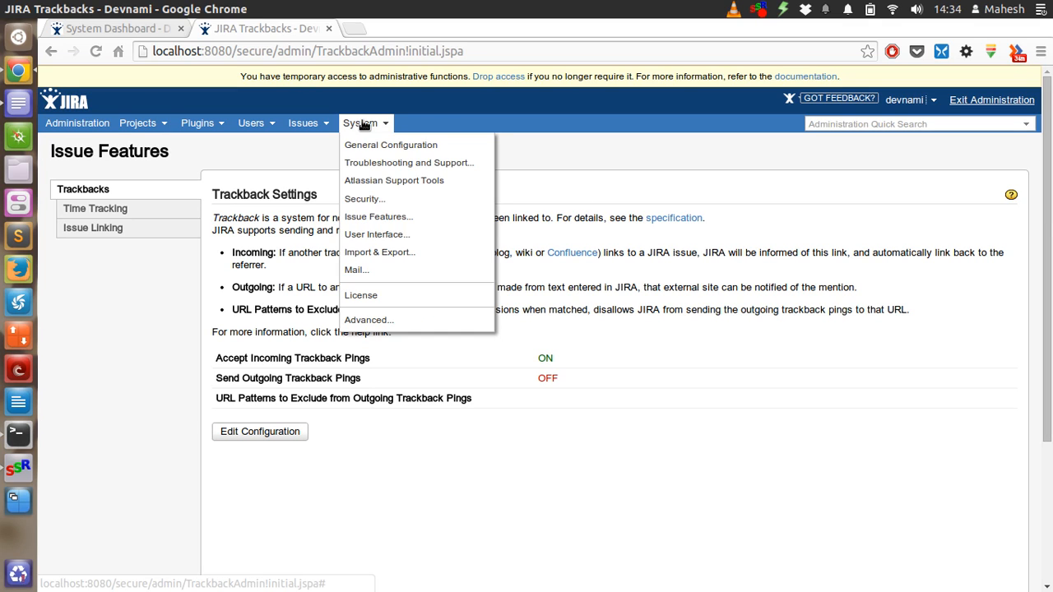
pyautogui.moveTo(378, 217)
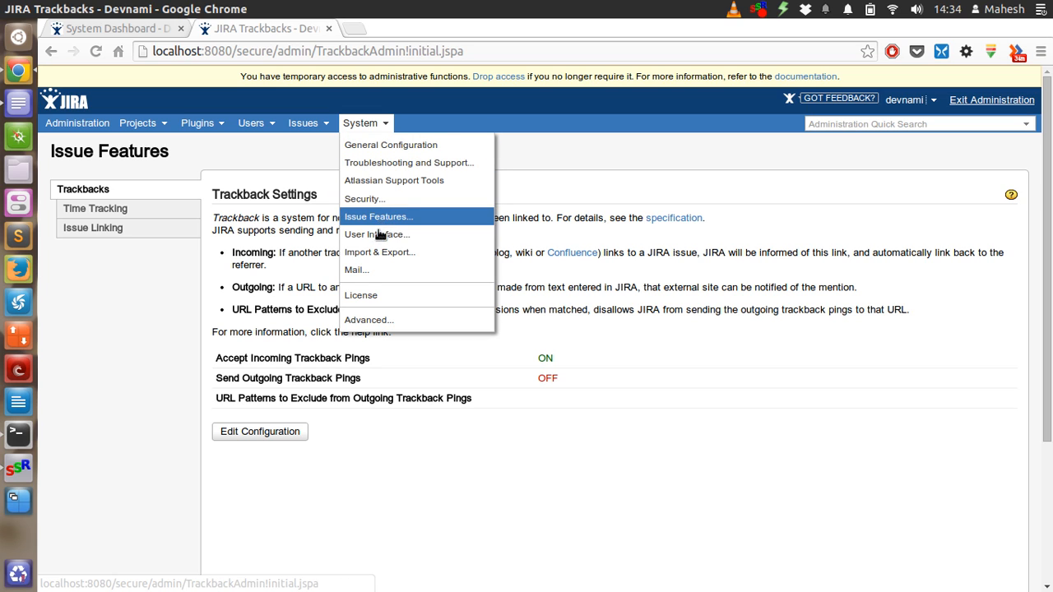
# - Go to User Interface > System Dashboard and view the default dashboard's gadgets
pyautogui.click(378, 217)
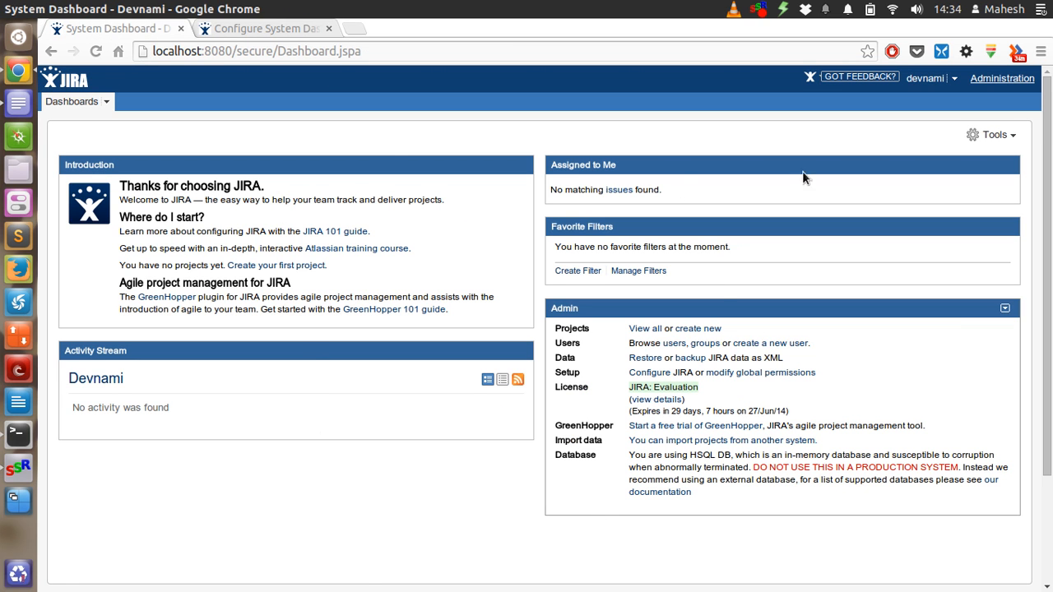
pyautogui.moveTo(322, 376)
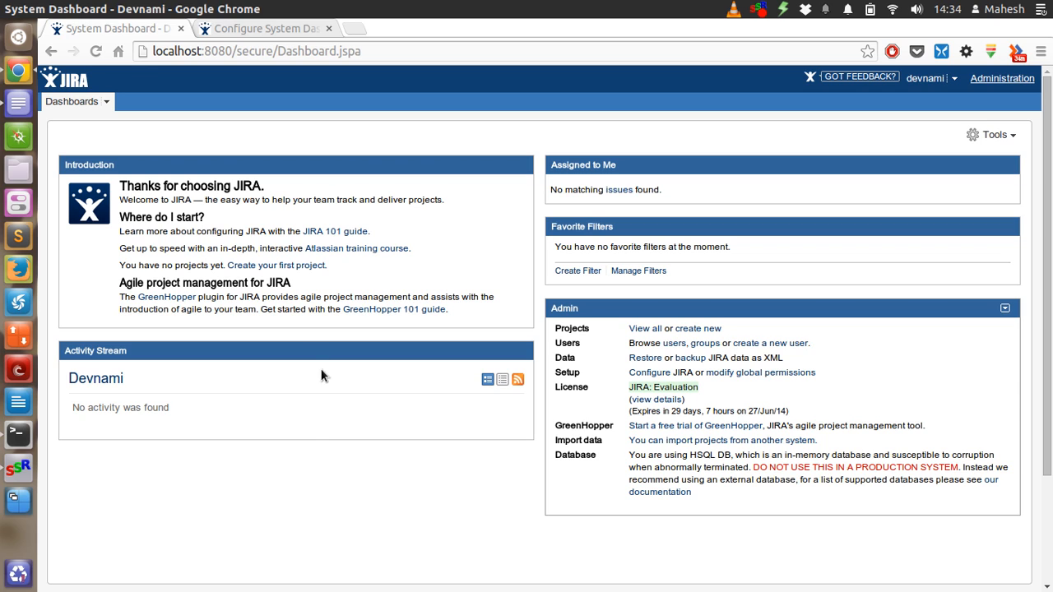
pyautogui.moveTo(97, 413)
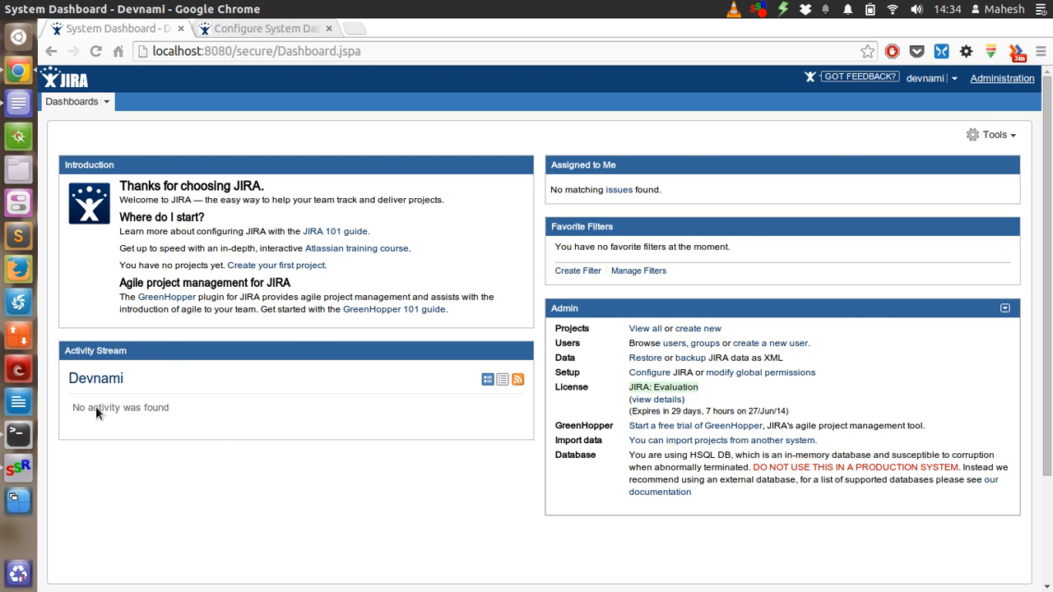
pyautogui.moveTo(514, 427)
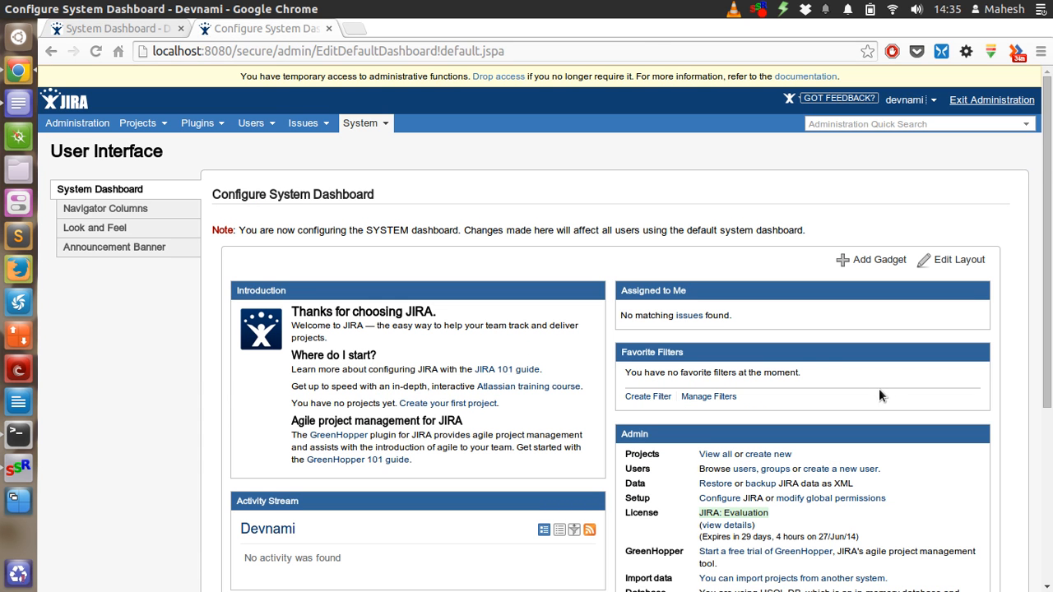
pyautogui.scroll(-3)
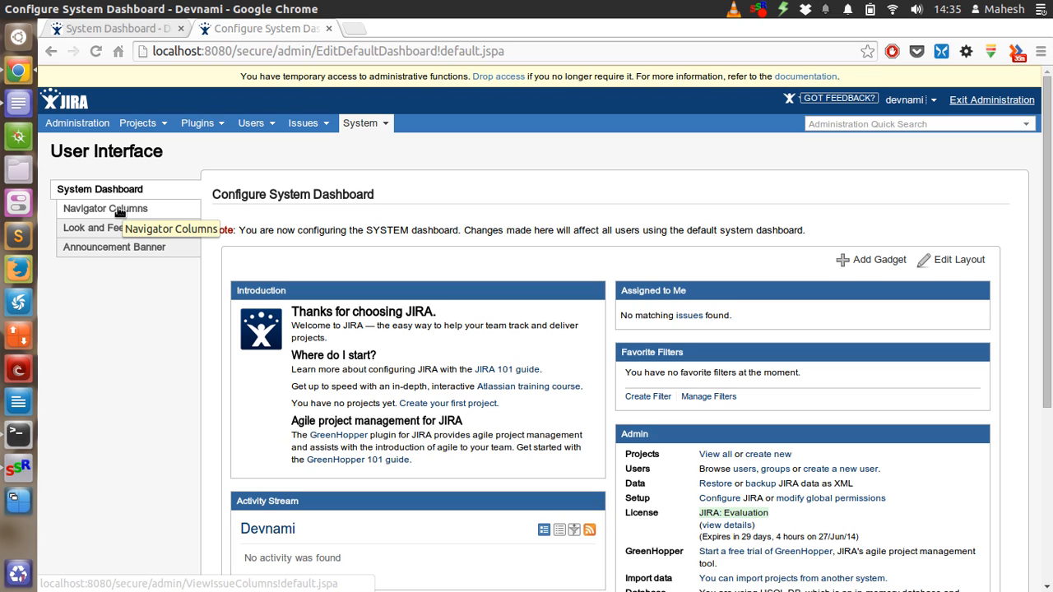
pyautogui.moveTo(116, 247)
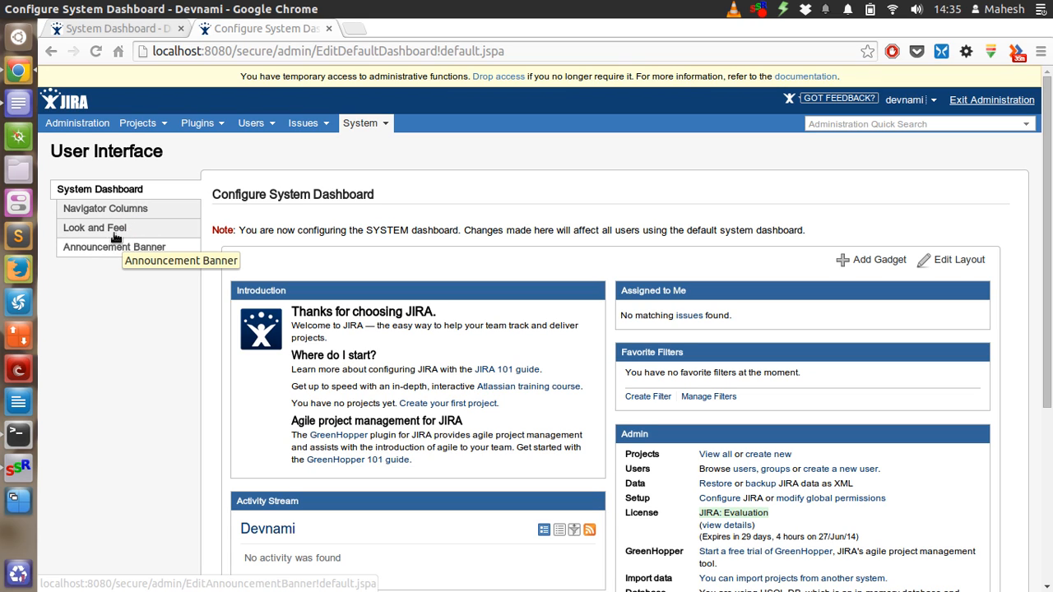
# - Go to Look and Feel and scroll through the logo preview and interface colour settings
pyautogui.click(115, 247)
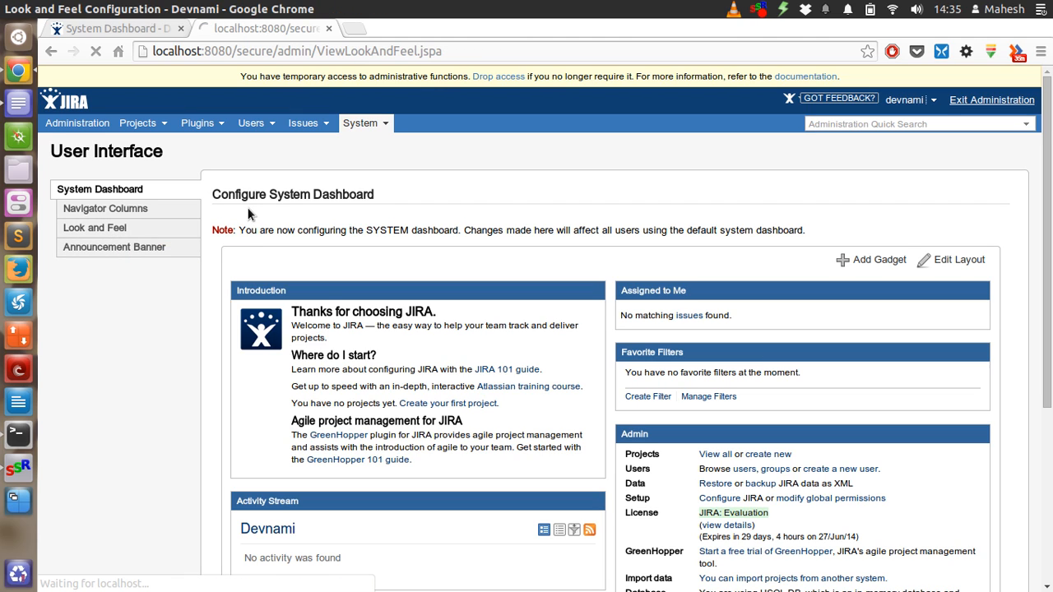
pyautogui.click(93, 227)
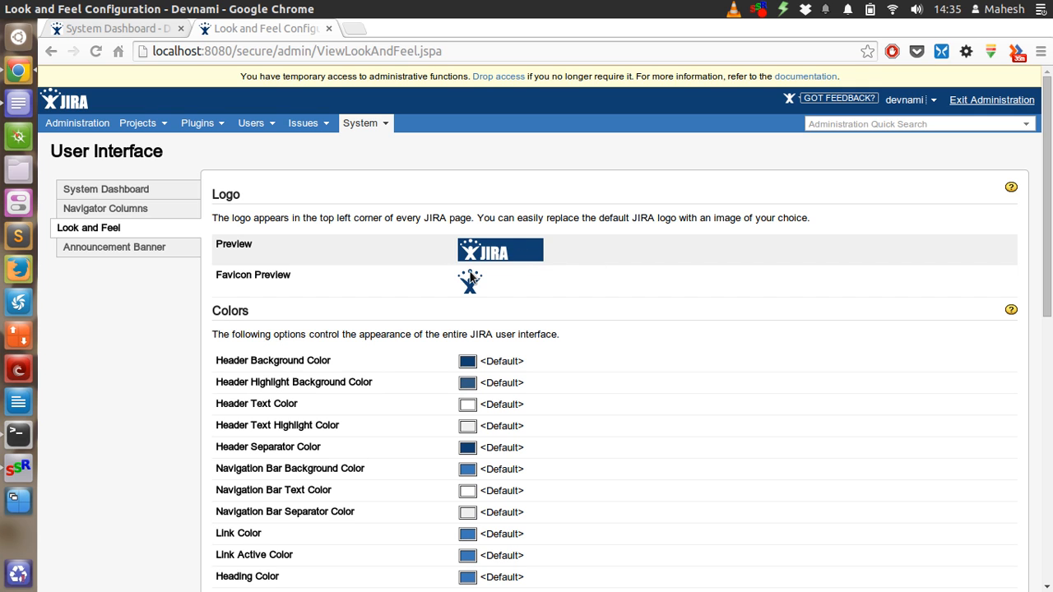
pyautogui.scroll(-3)
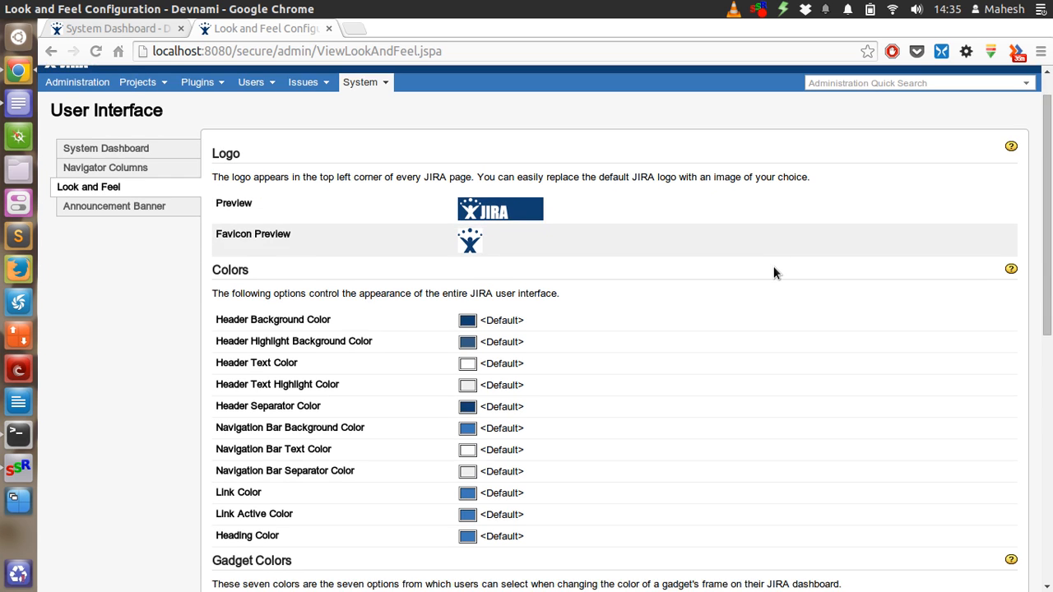
pyautogui.scroll(-3)
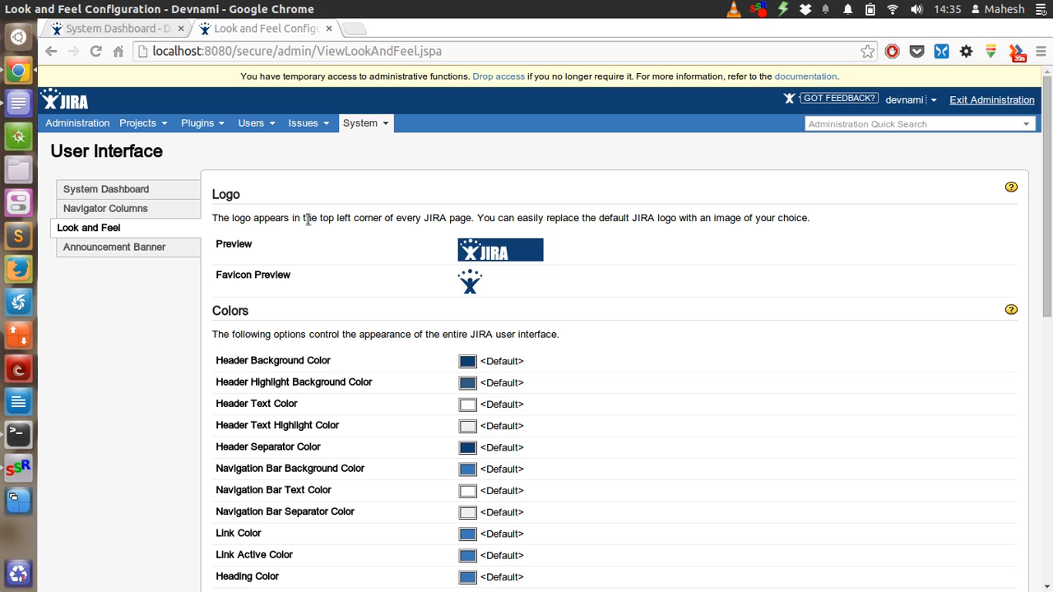
pyautogui.moveTo(720, 222)
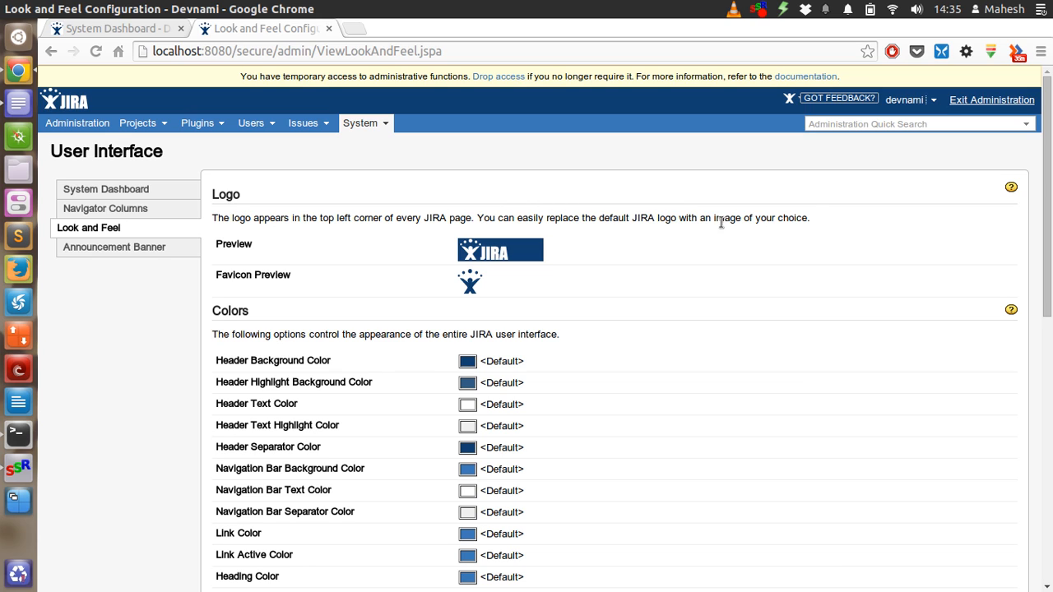
pyautogui.moveTo(740, 218)
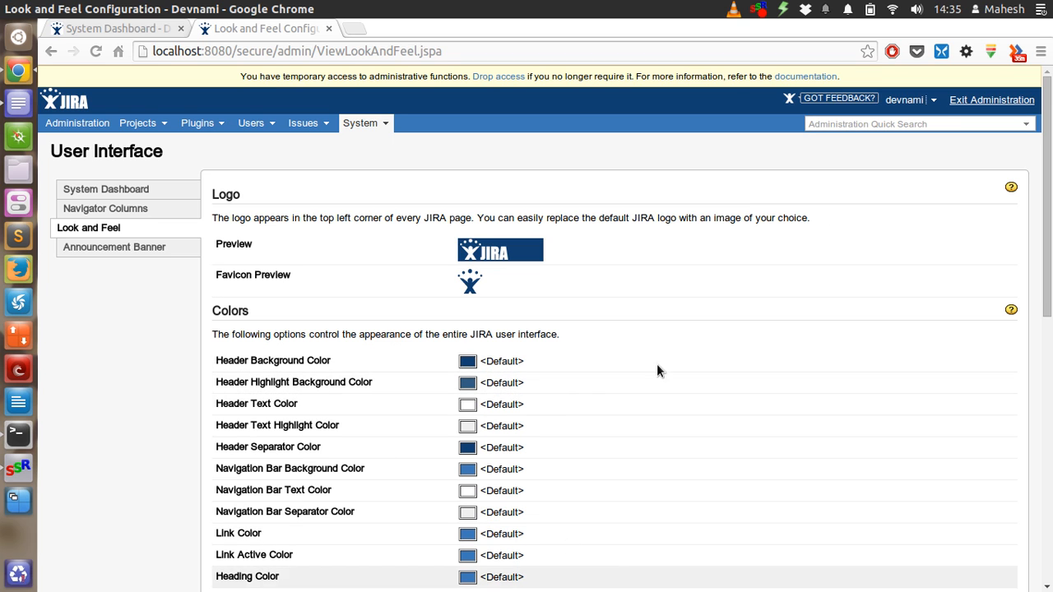
pyautogui.scroll(-3)
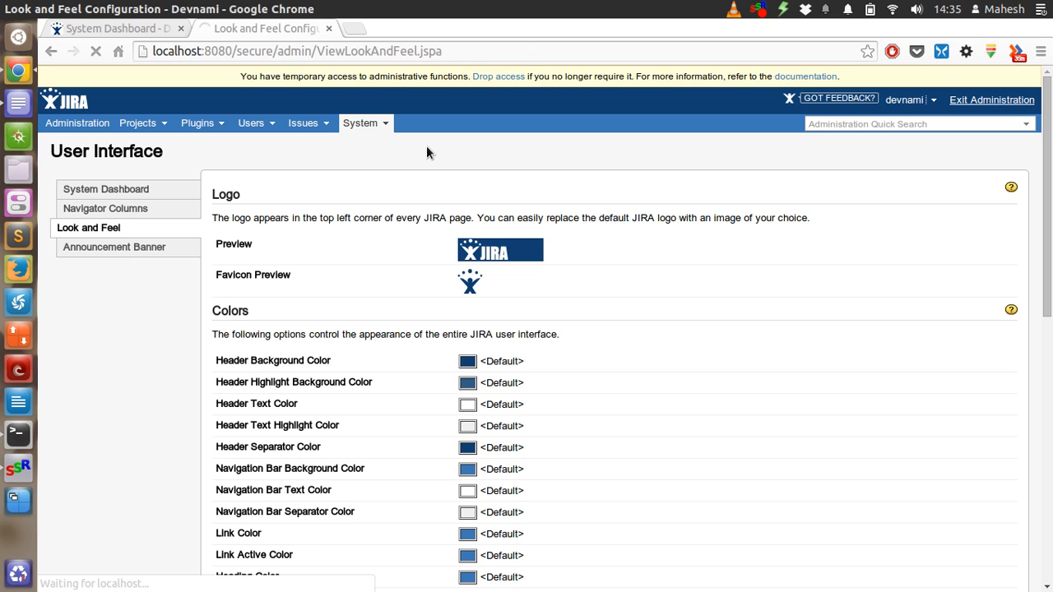
# - Go to Announcement Banner and review its Visibility Level options for logged-in users
pyautogui.click(114, 247)
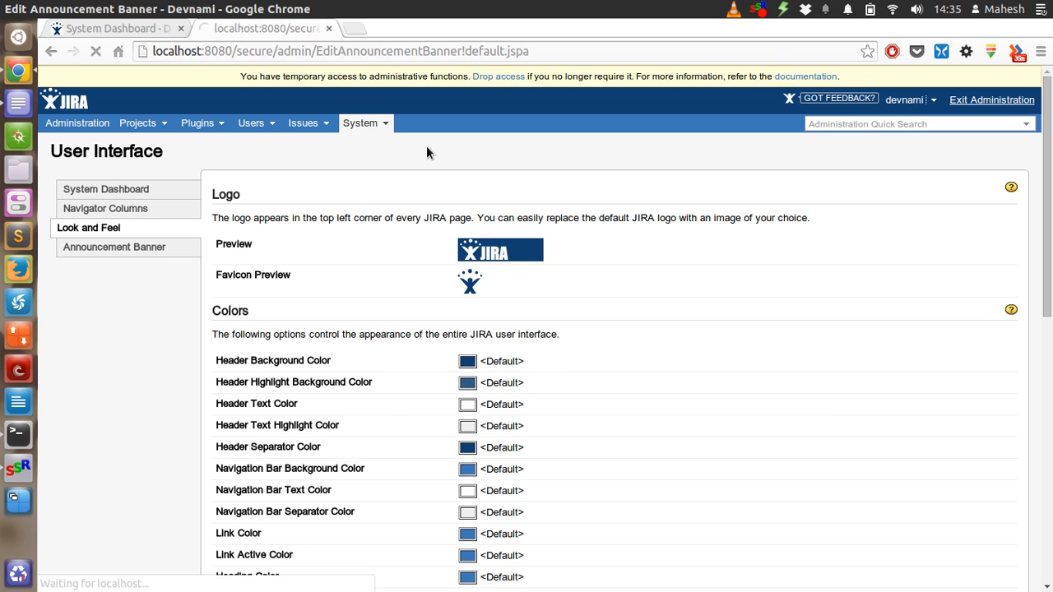
pyautogui.click(113, 247)
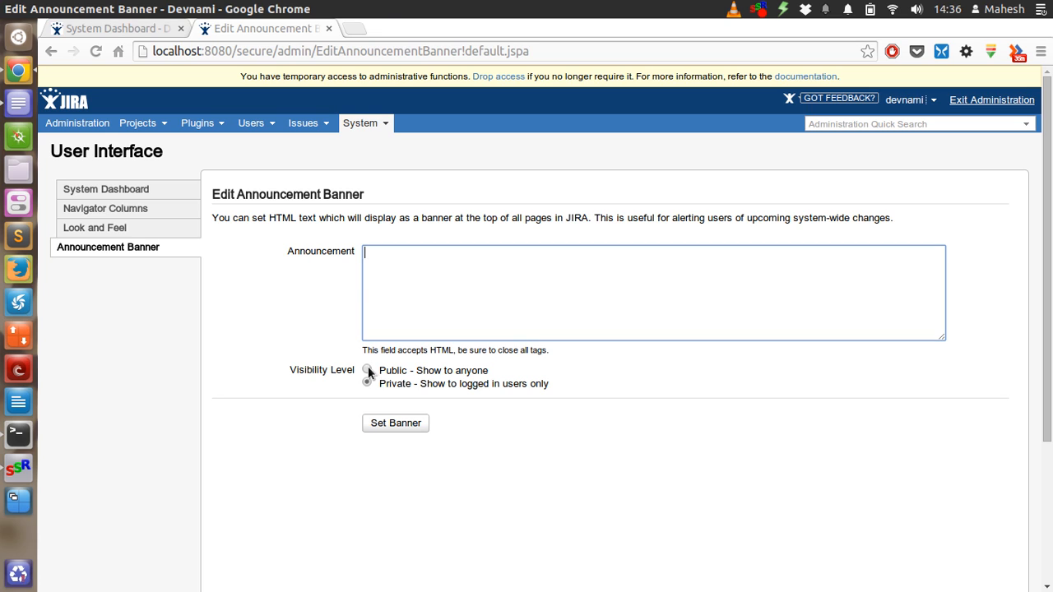
pyautogui.click(367, 384)
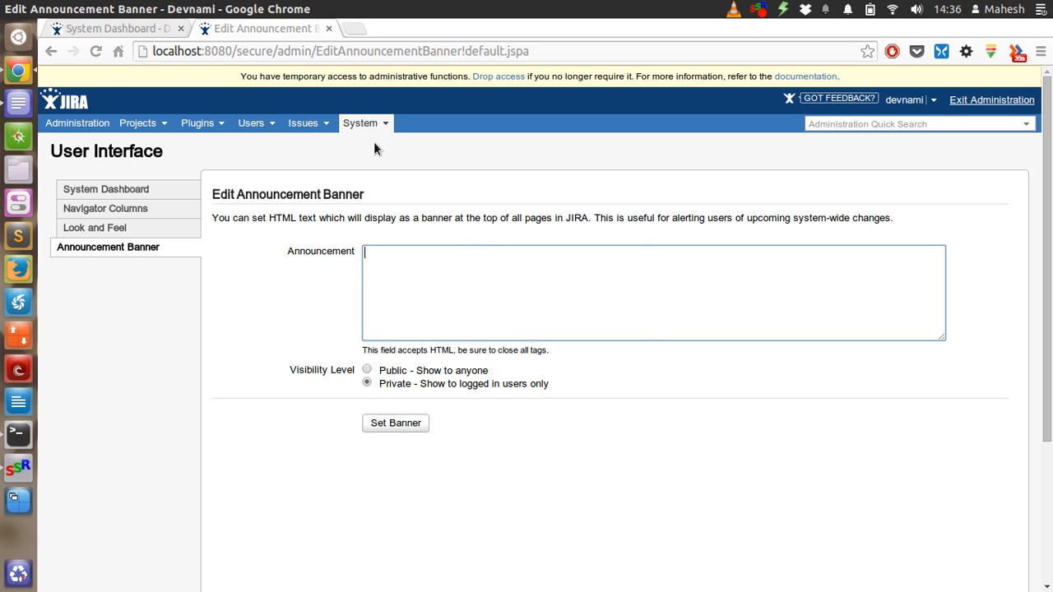
pyautogui.click(360, 122)
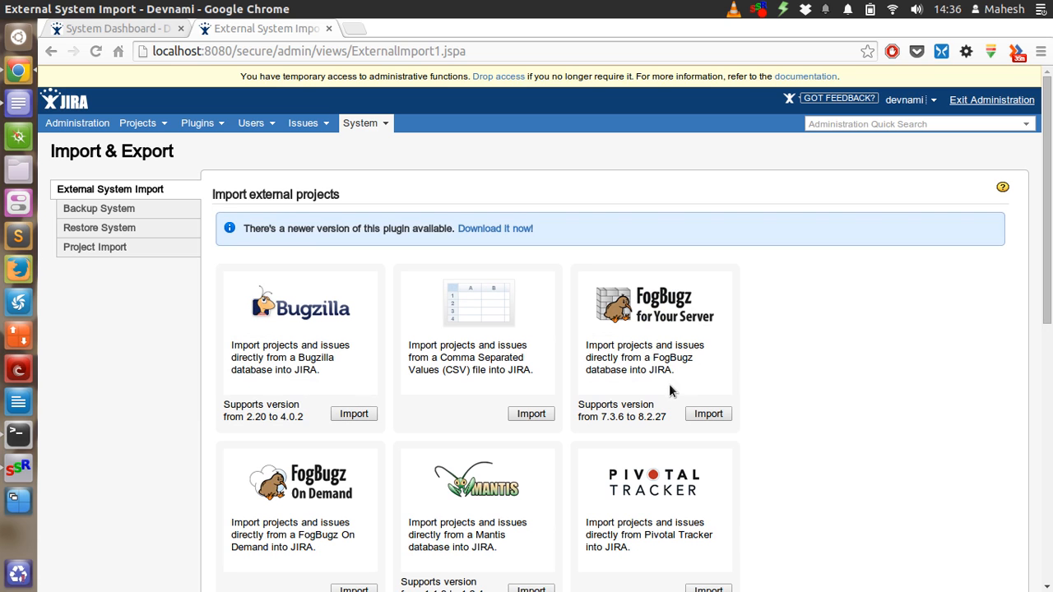
# - Scroll the External System Import importer cards down to Trac and Jelly and back
pyautogui.scroll(-3)
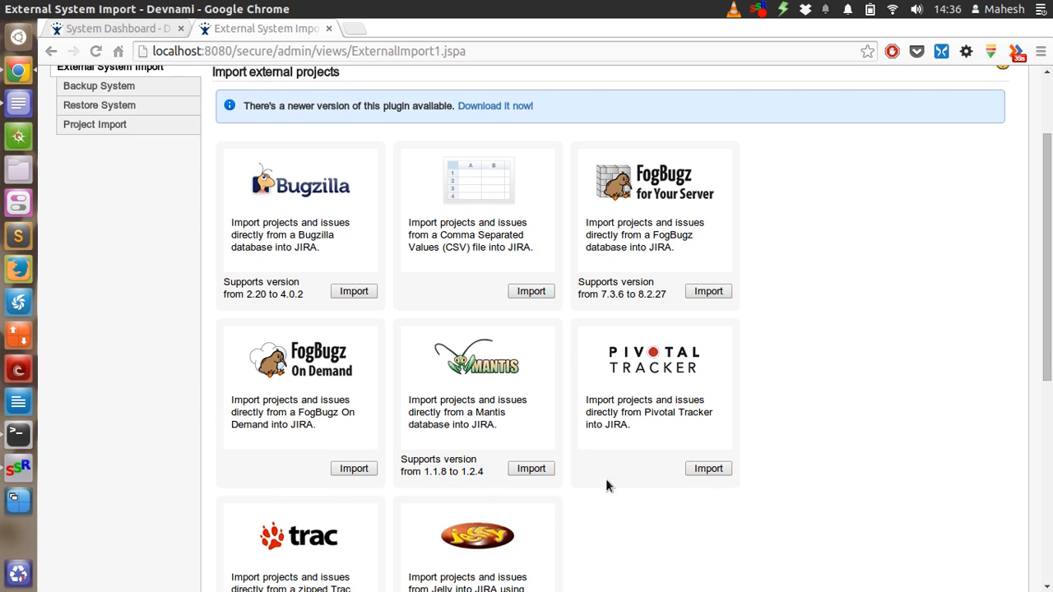
pyautogui.scroll(-3)
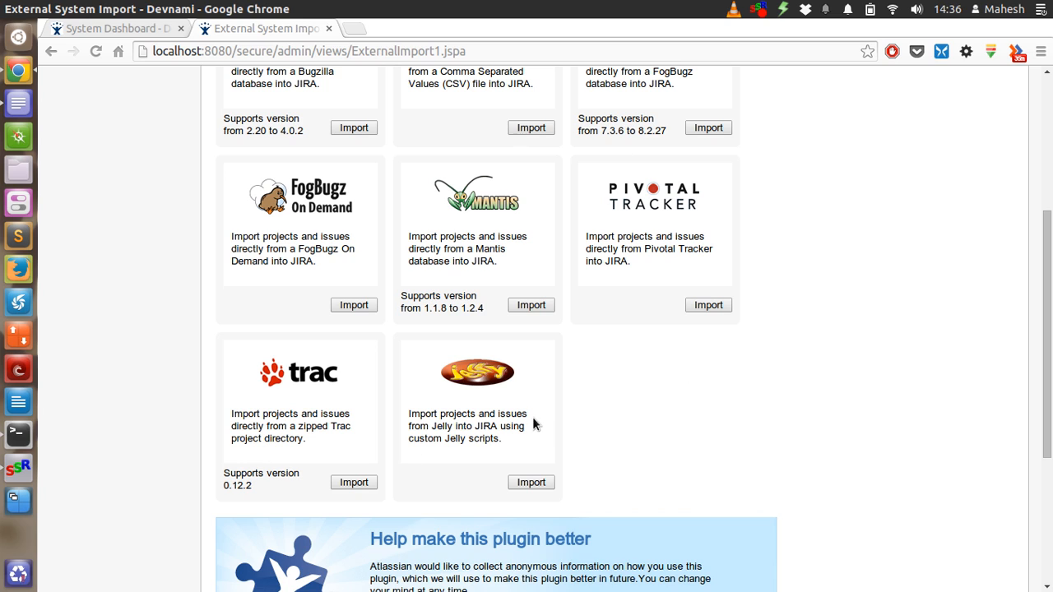
pyautogui.scroll(3)
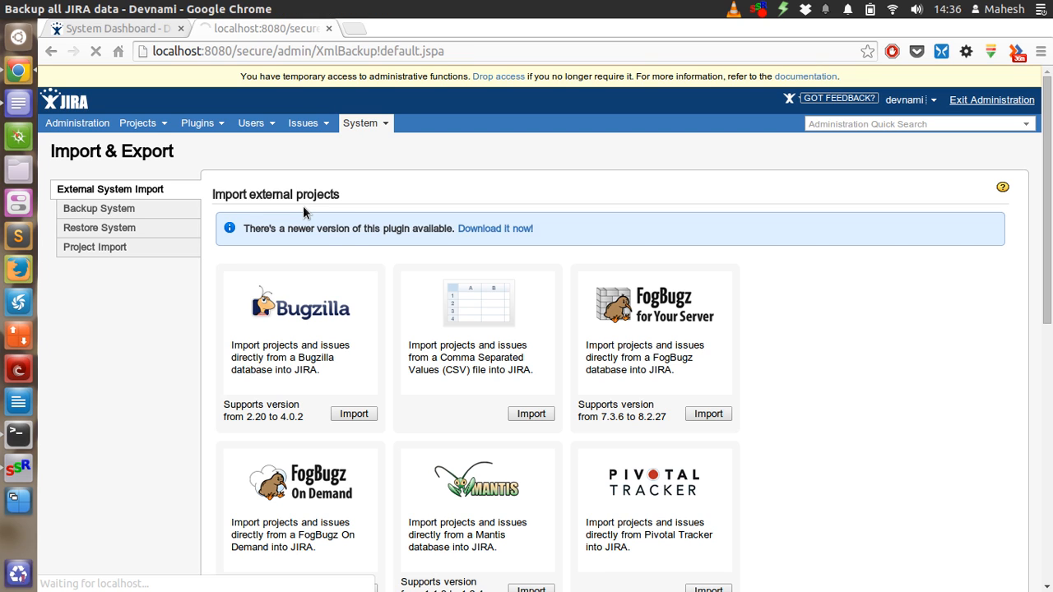
# - Go to the Backup System page with its empty backup file name field
pyautogui.click(99, 207)
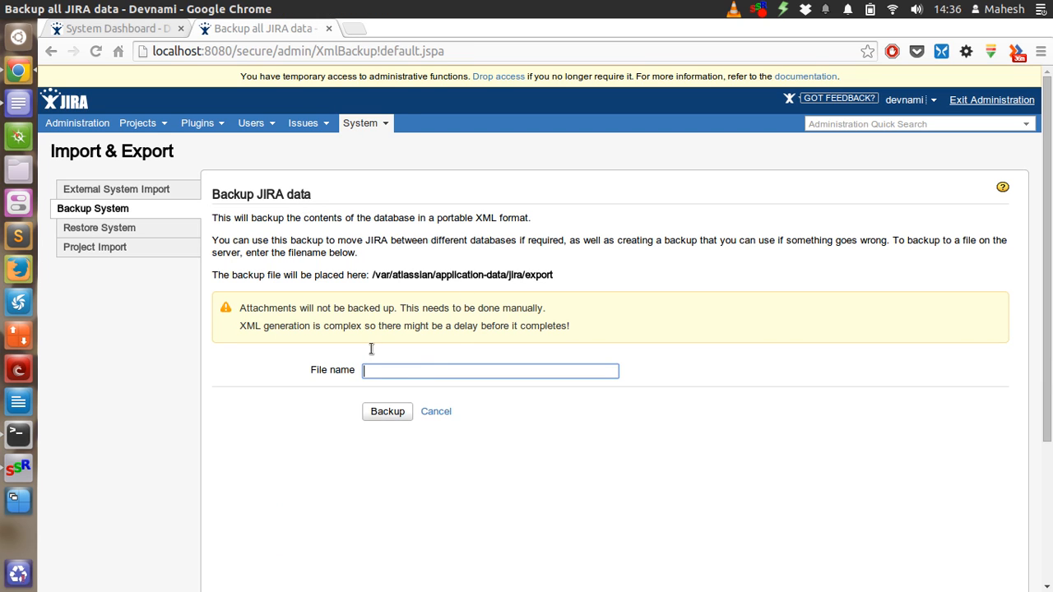
pyautogui.moveTo(419, 345)
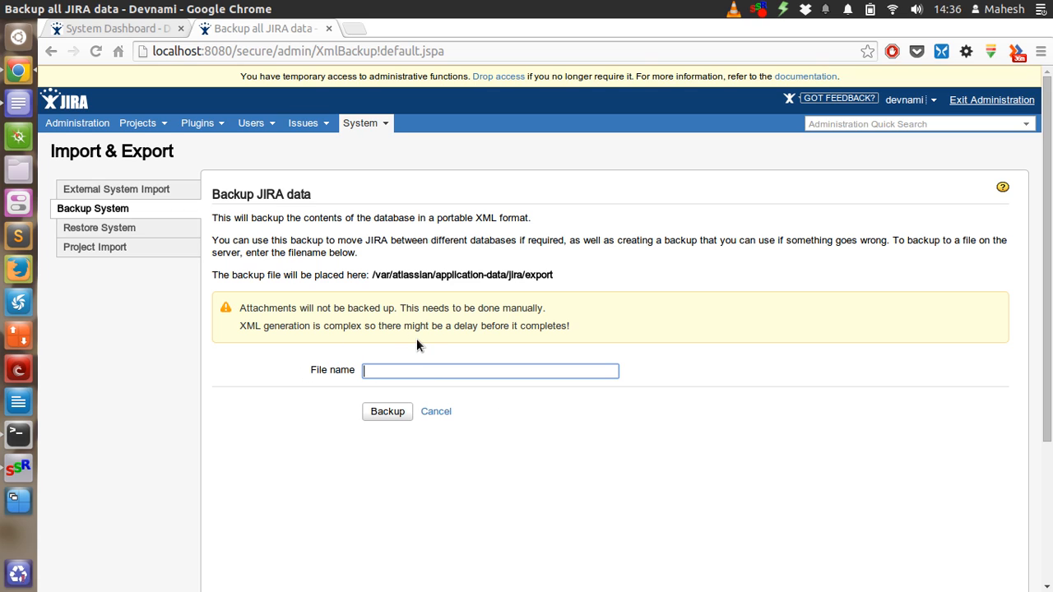
pyautogui.moveTo(403, 355)
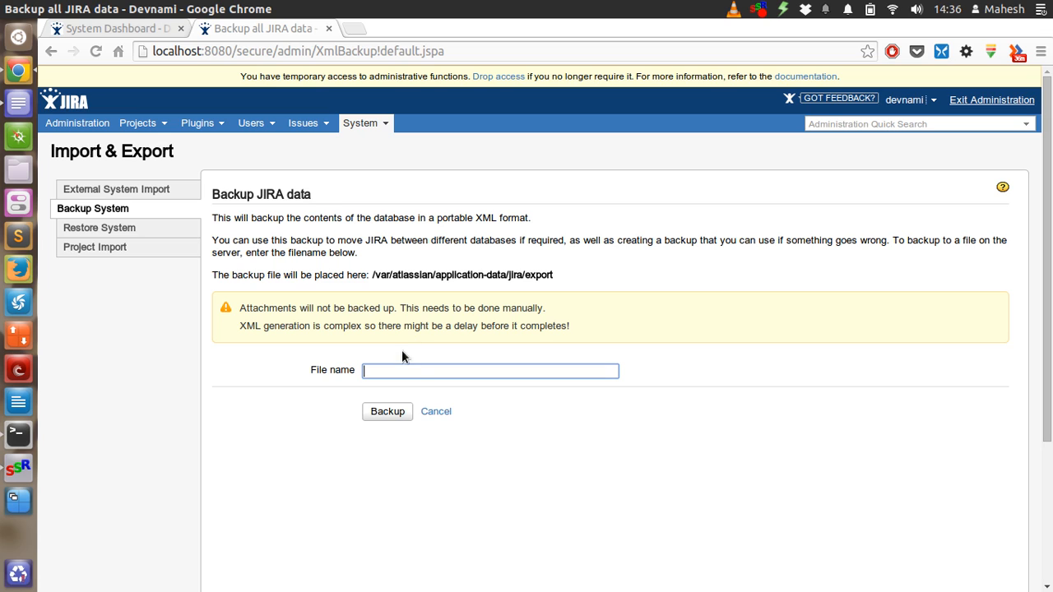
pyautogui.moveTo(135, 227)
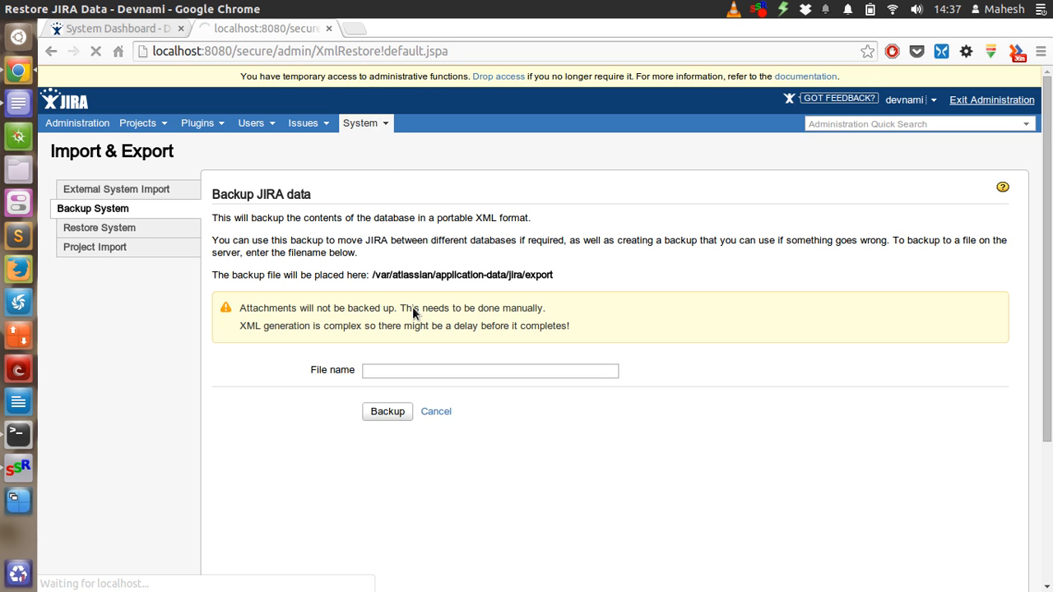
# - Review the Restore System form, then head to Project Import from the sidebar
pyautogui.click(99, 227)
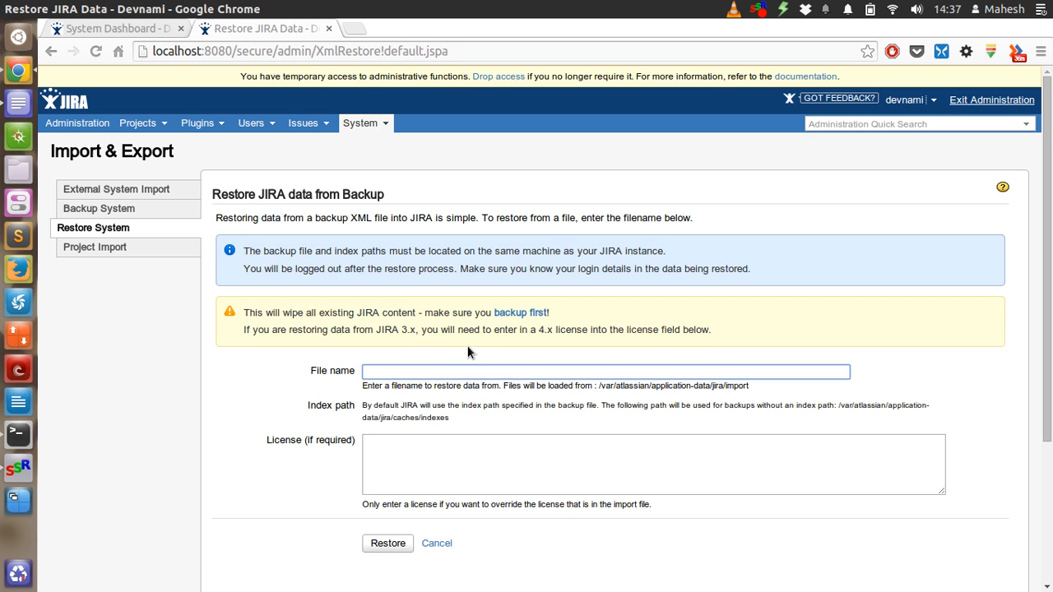
pyautogui.moveTo(503, 482)
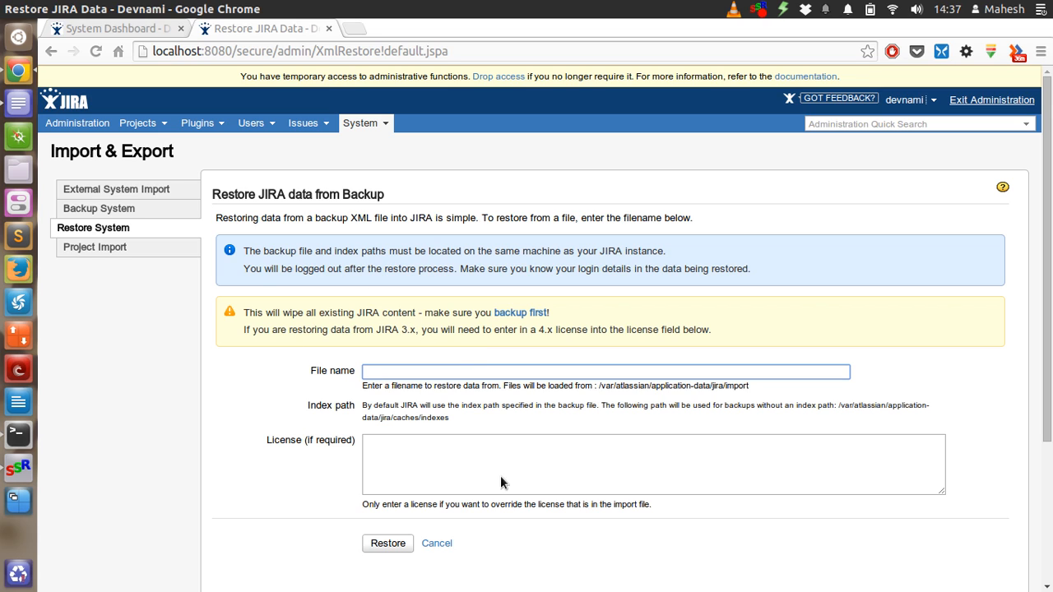
pyautogui.click(651, 464)
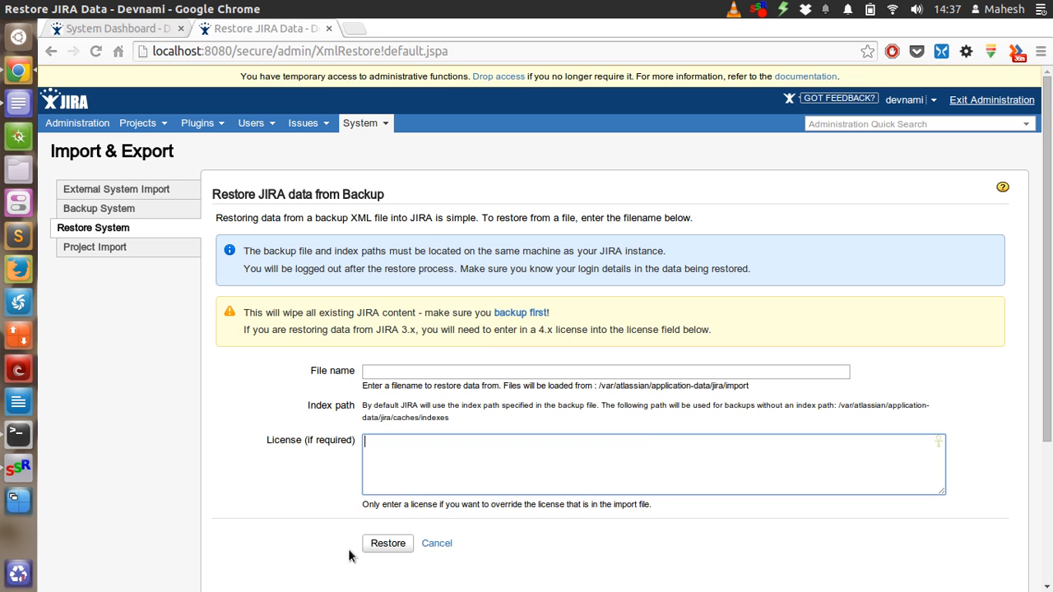
pyautogui.click(388, 543)
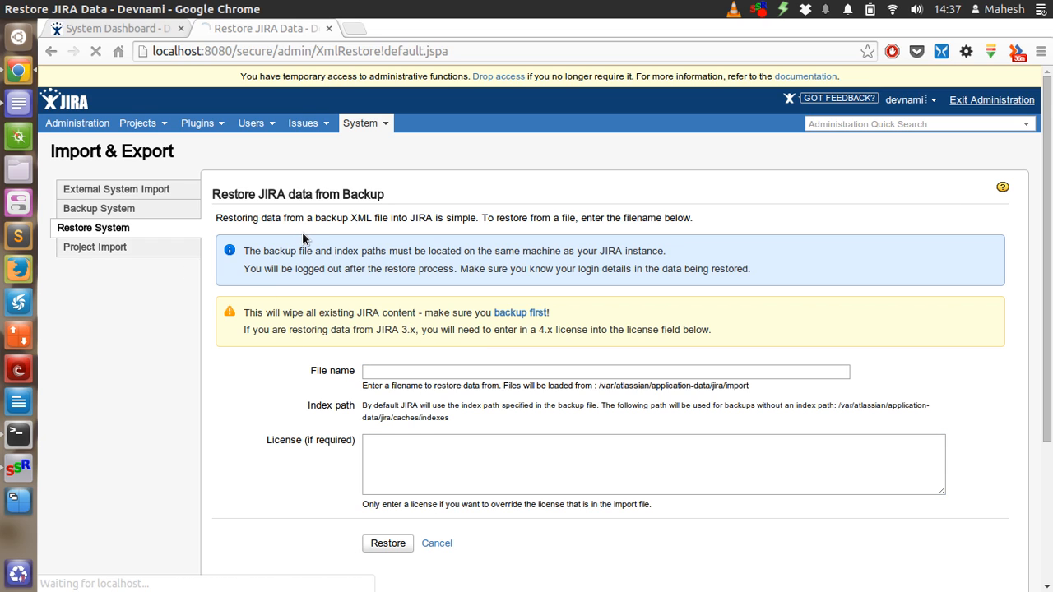
pyautogui.click(95, 247)
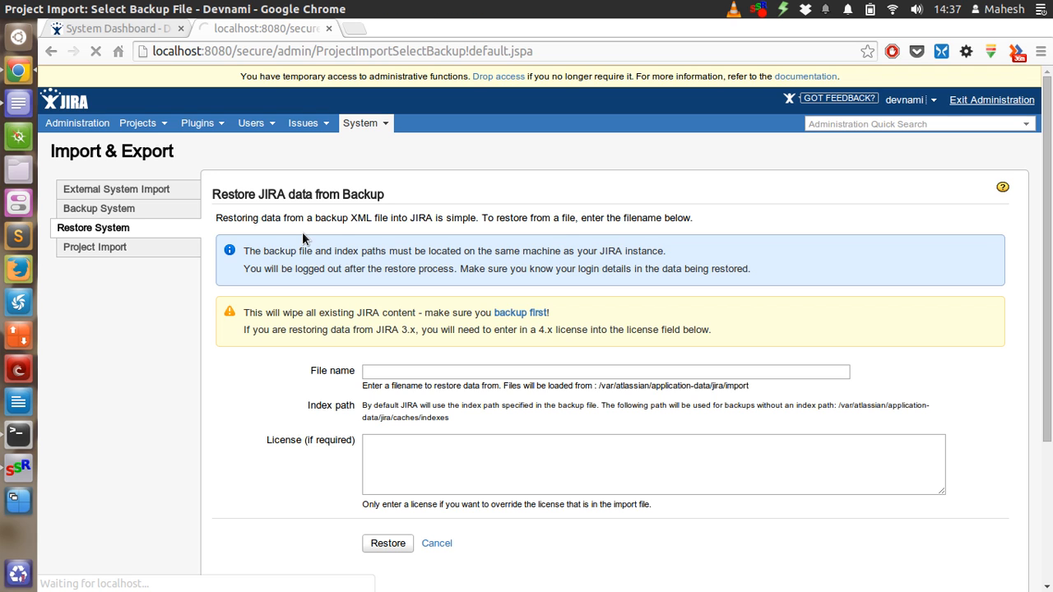
# - Reach Project Import: Select Backup File and focus the file name field
pyautogui.click(96, 246)
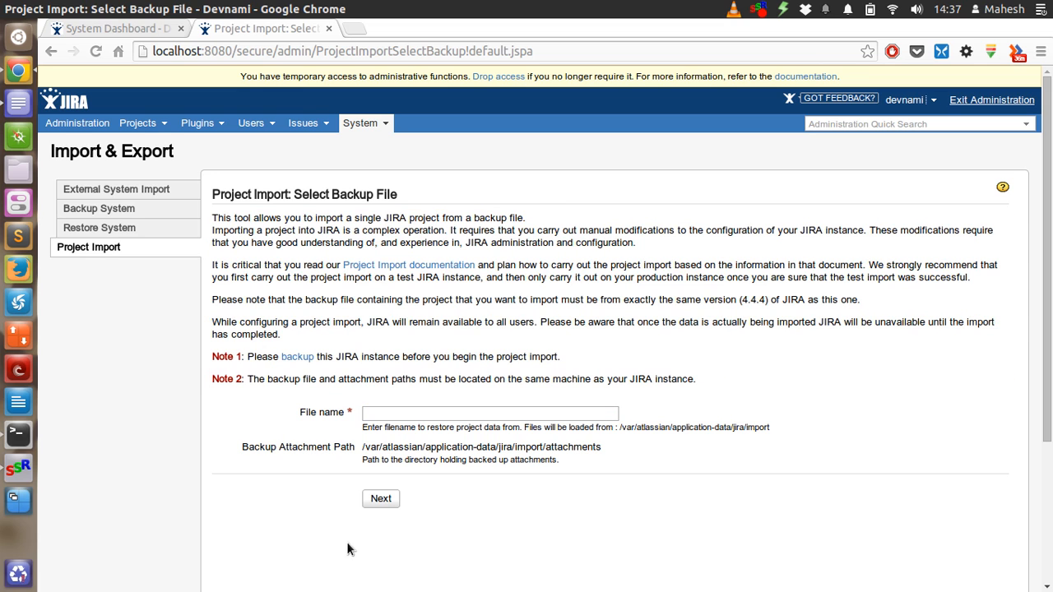
pyautogui.click(490, 413)
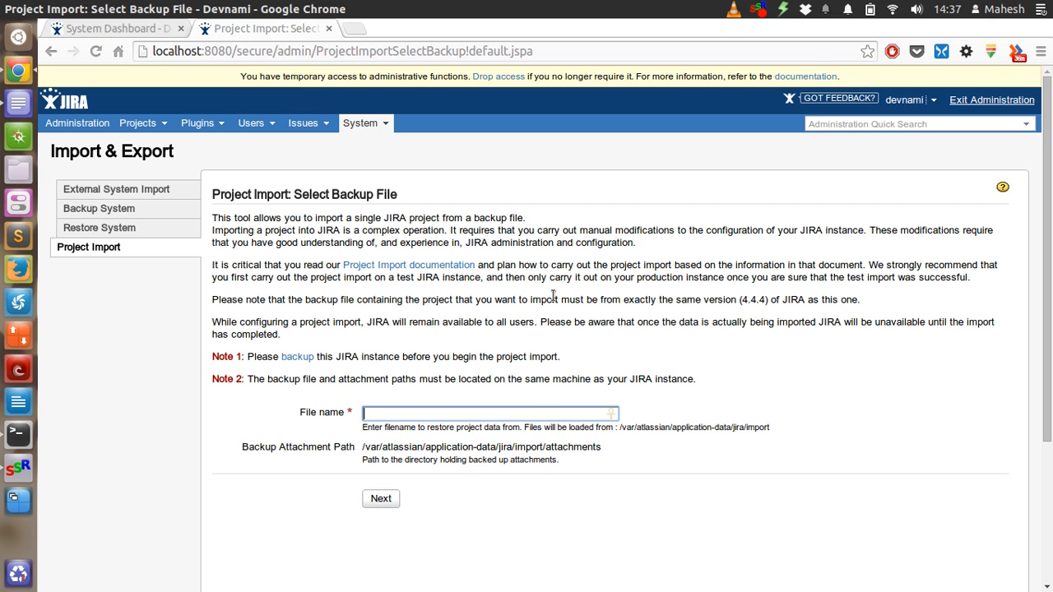
pyautogui.moveTo(372, 139)
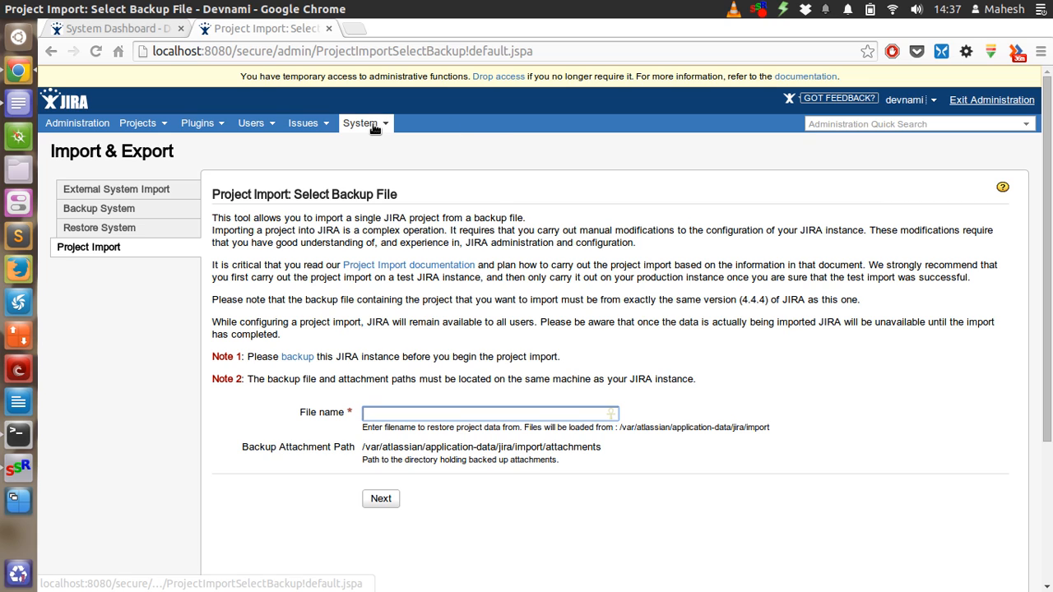
# - View the Mail Servers page via the System menu, showing no SMTP or POP/IMAP servers
pyautogui.click(361, 122)
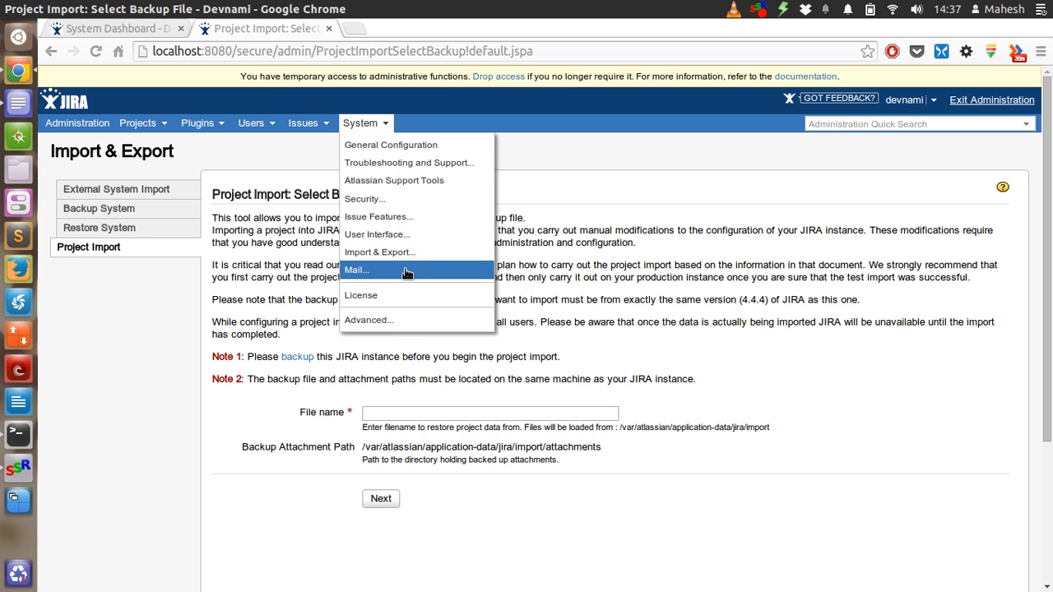
pyautogui.click(355, 270)
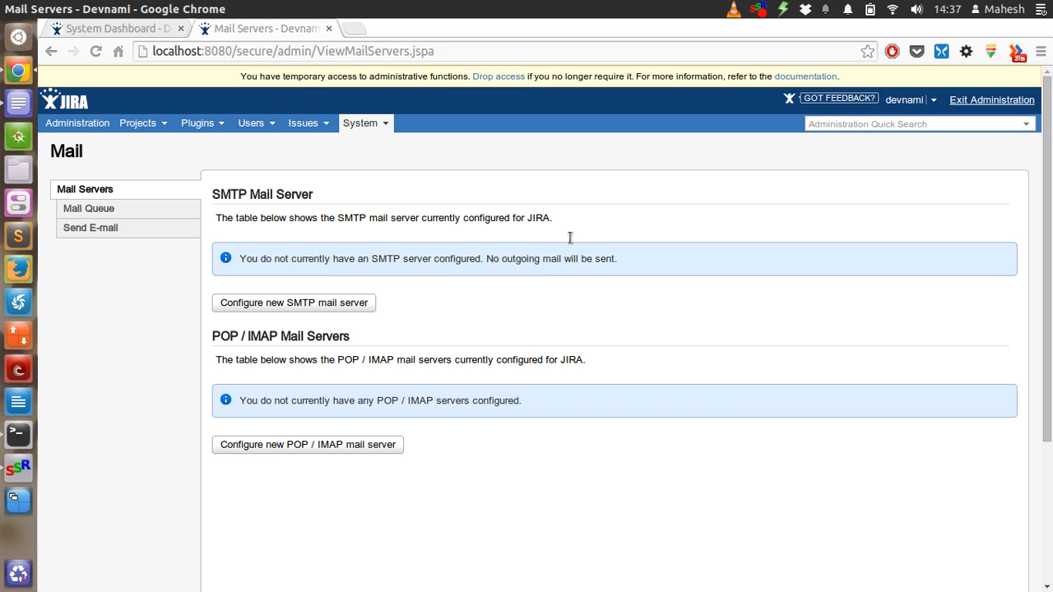
pyautogui.click(362, 122)
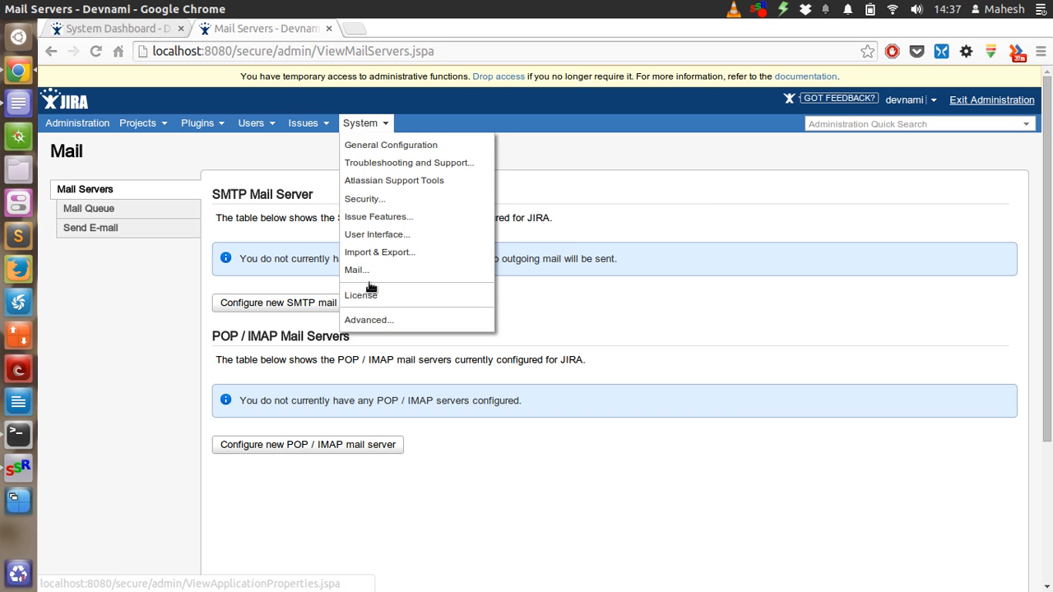
pyautogui.moveTo(357, 270)
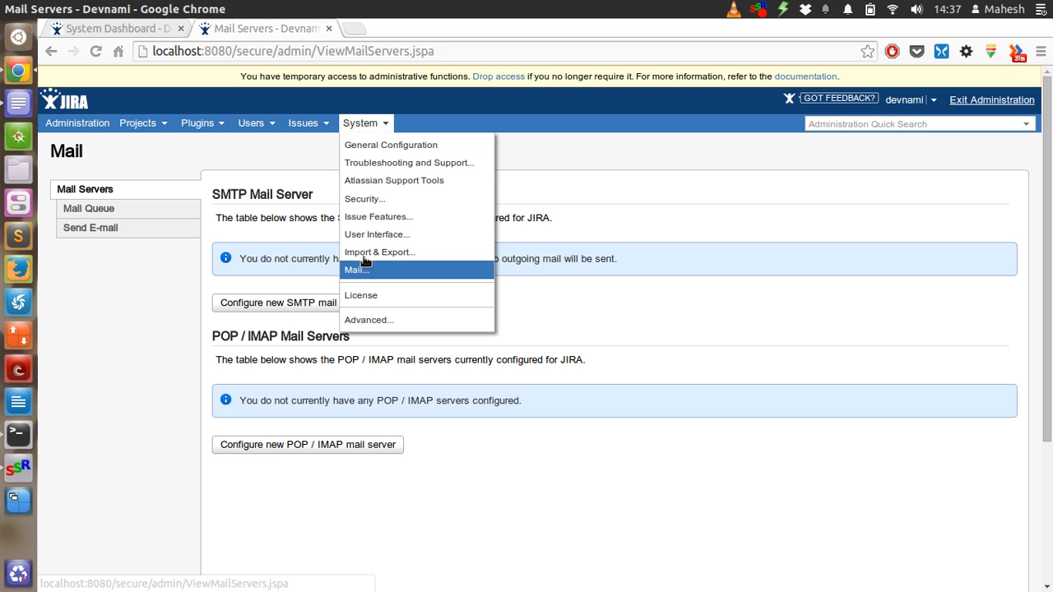
pyautogui.moveTo(378, 252)
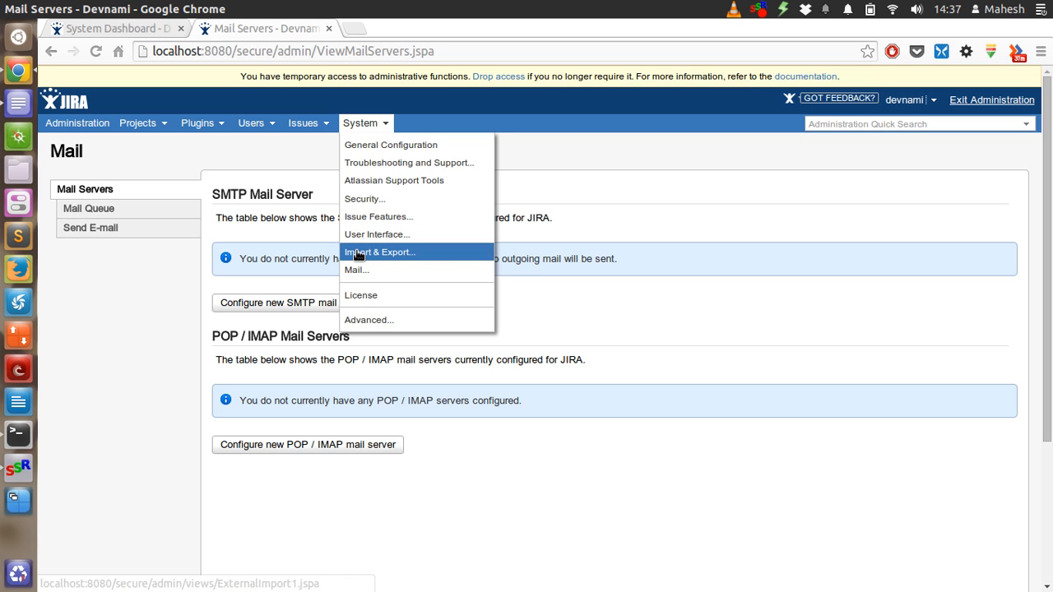
pyautogui.moveTo(642, 289)
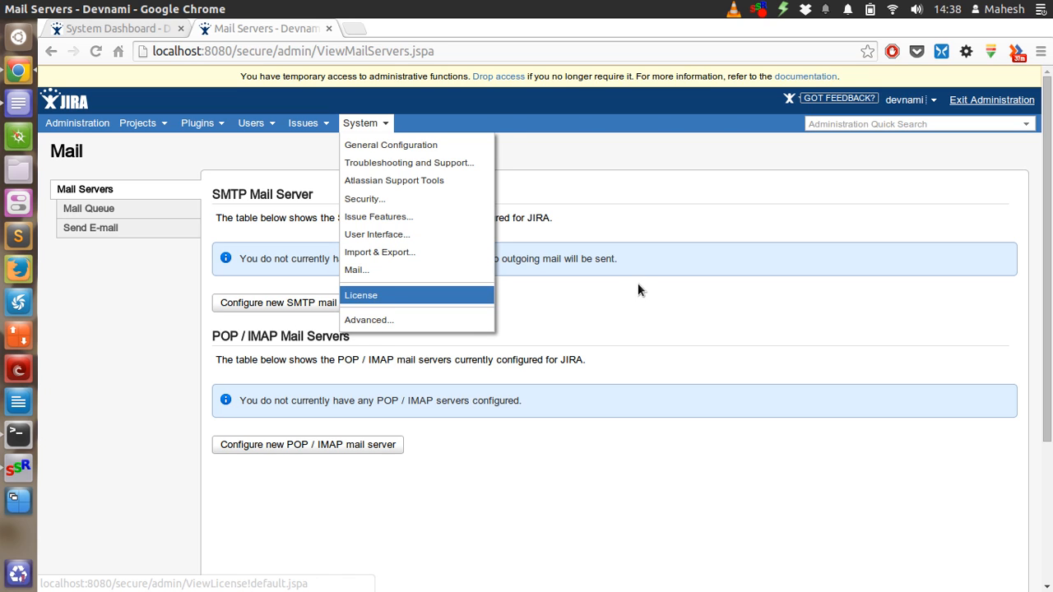
# - View the License page's evaluation license details and empty Update License field
pyautogui.click(362, 294)
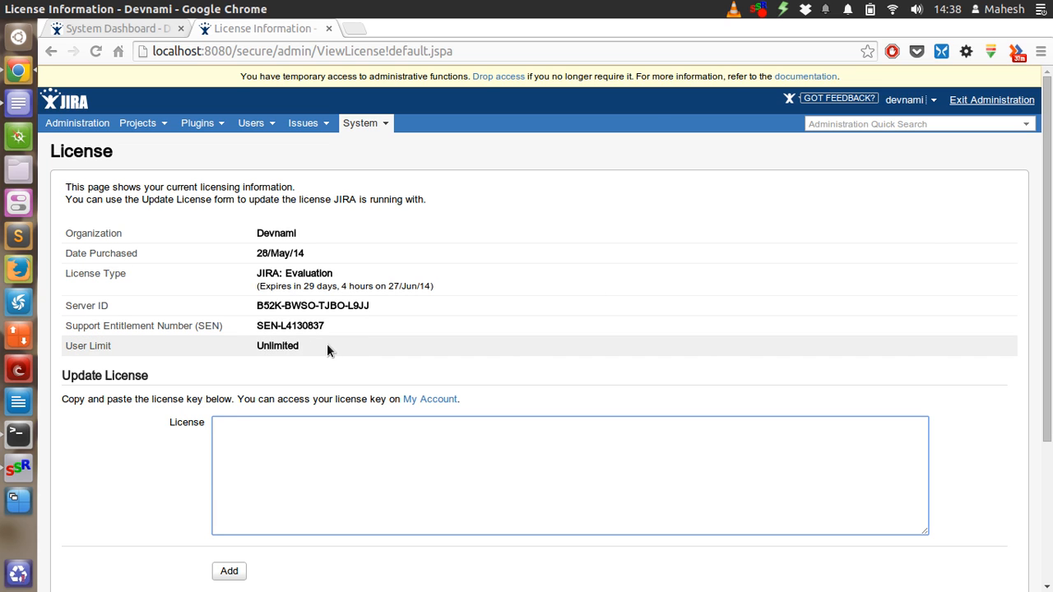
pyautogui.scroll(-3)
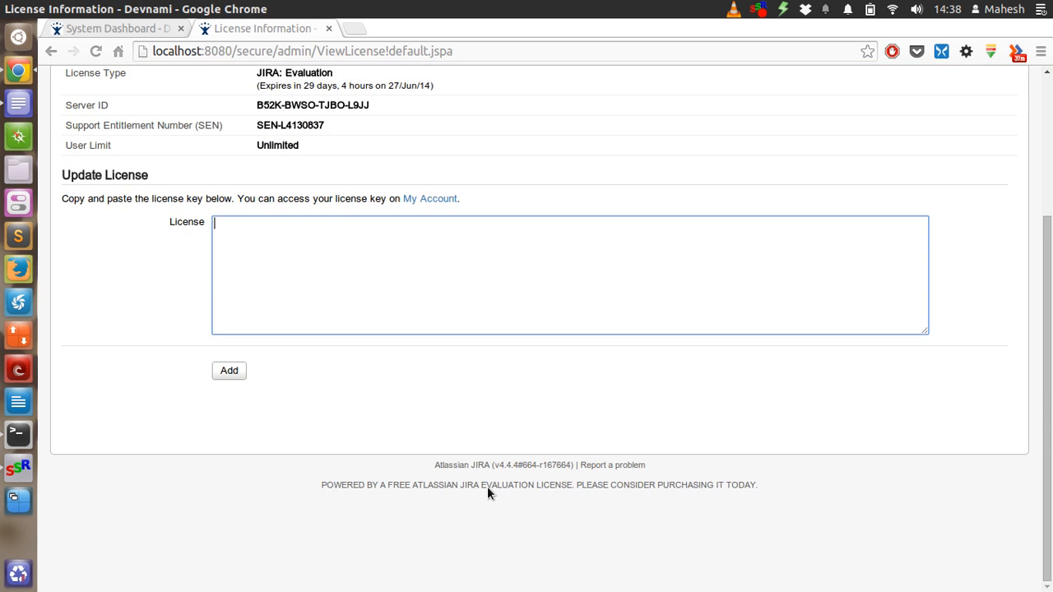
pyautogui.moveTo(517, 483)
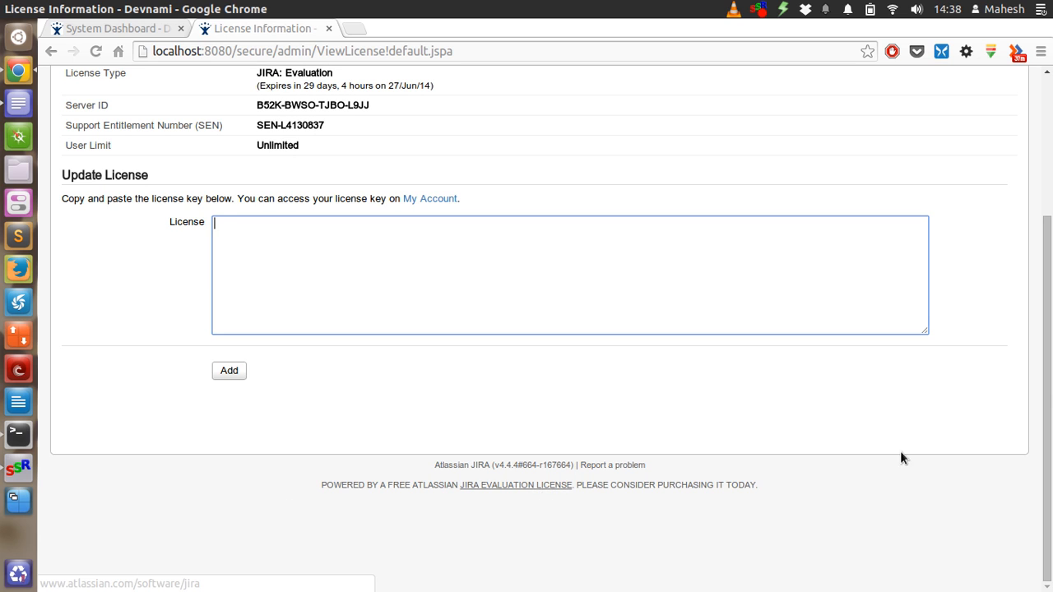
pyautogui.scroll(3)
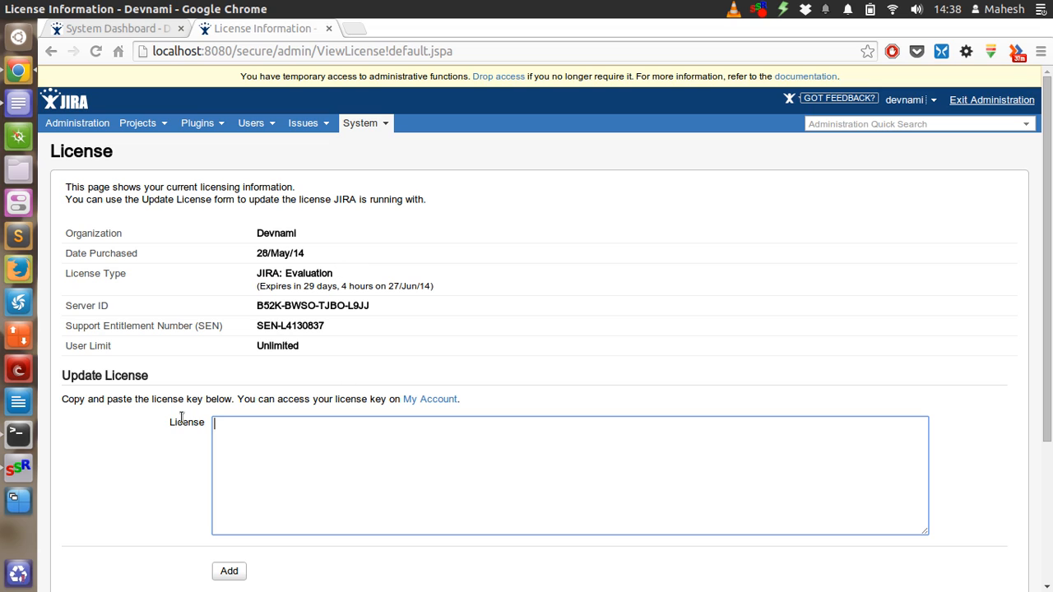
pyautogui.moveTo(273, 186)
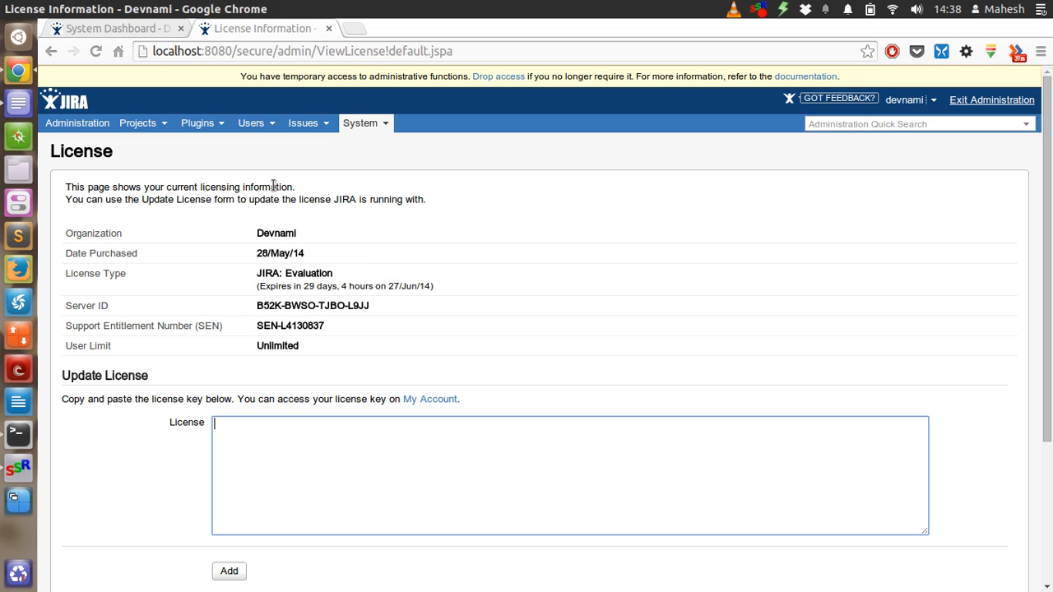
pyautogui.moveTo(273, 166)
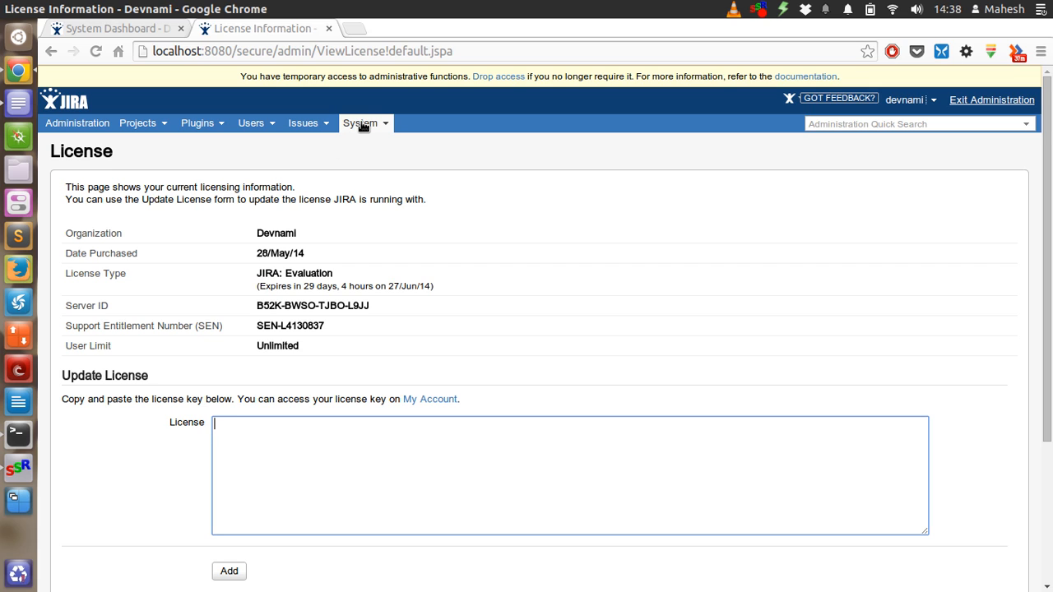
# - Reach the Advanced Re-Indexing page showing the index path via the System menu
pyautogui.click(358, 121)
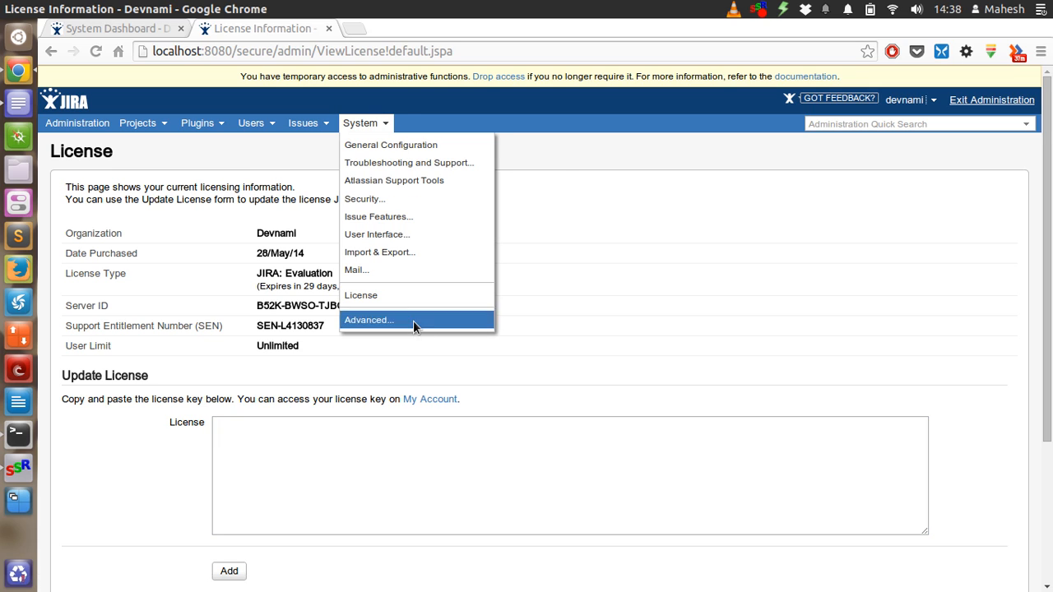
pyautogui.click(369, 319)
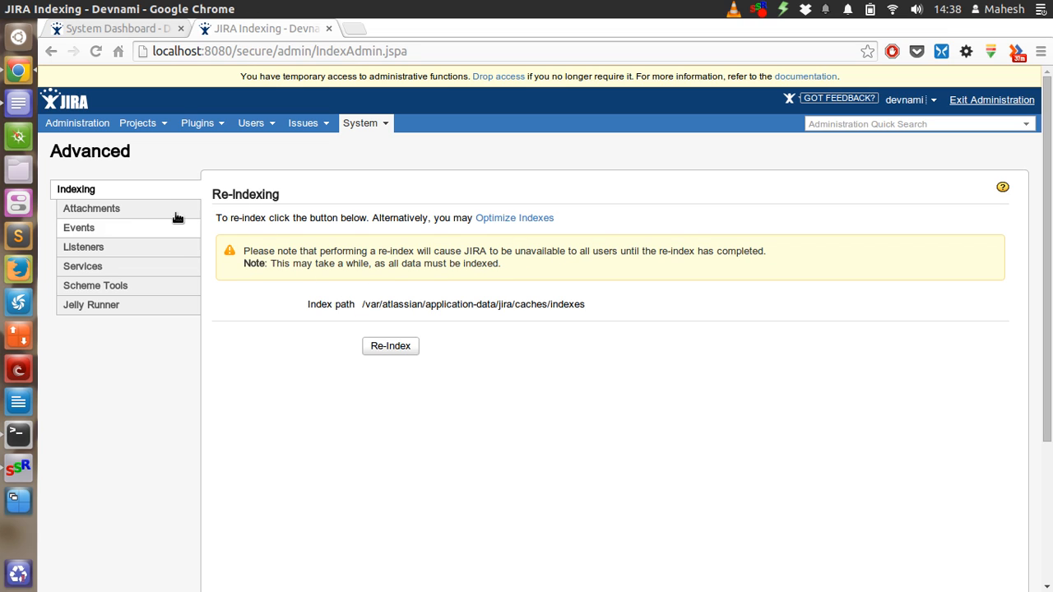
pyautogui.moveTo(83, 246)
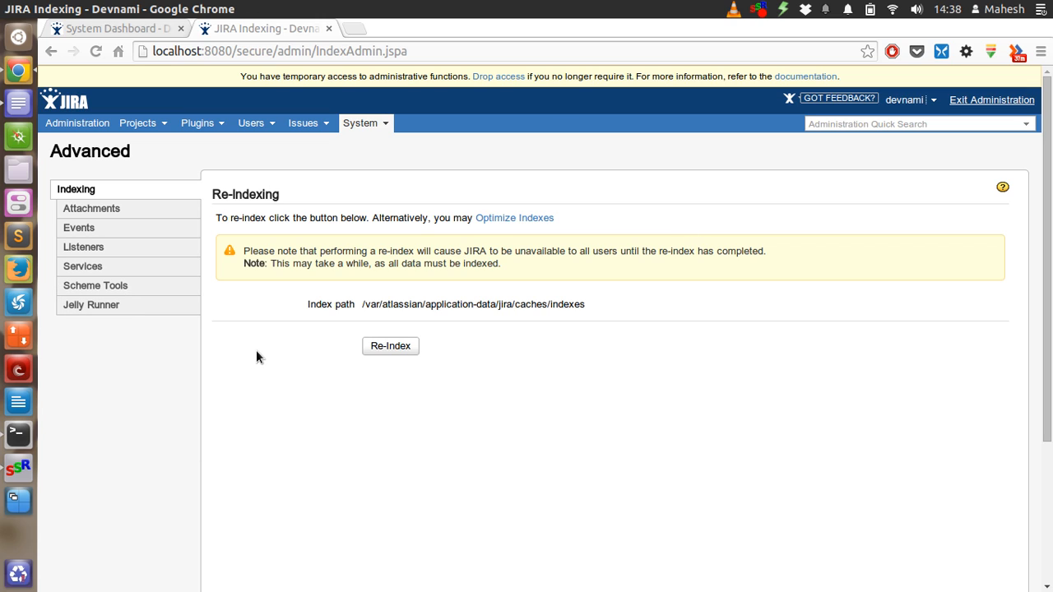
pyautogui.moveTo(217, 324)
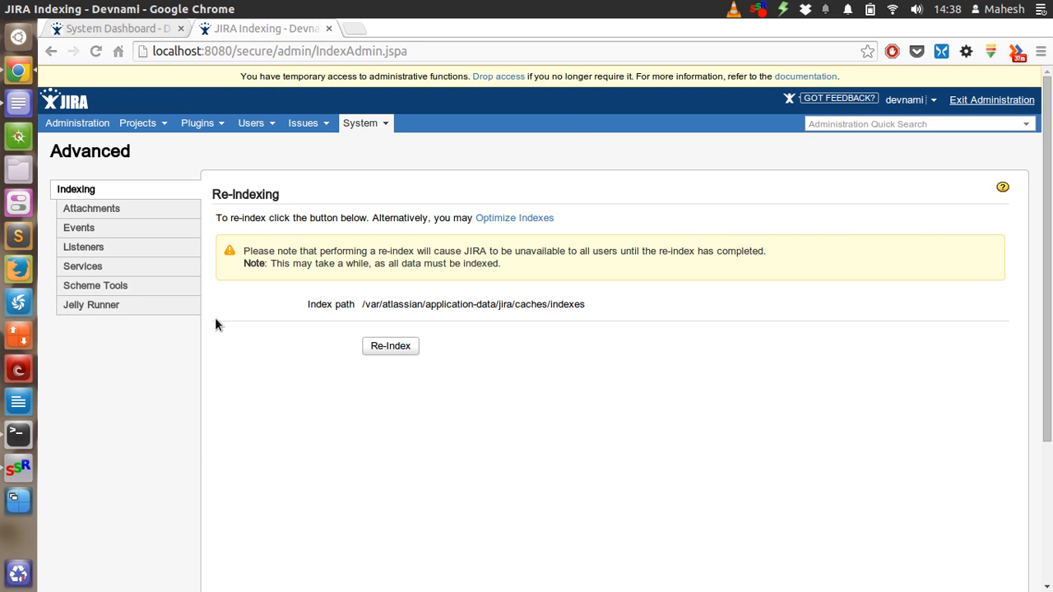